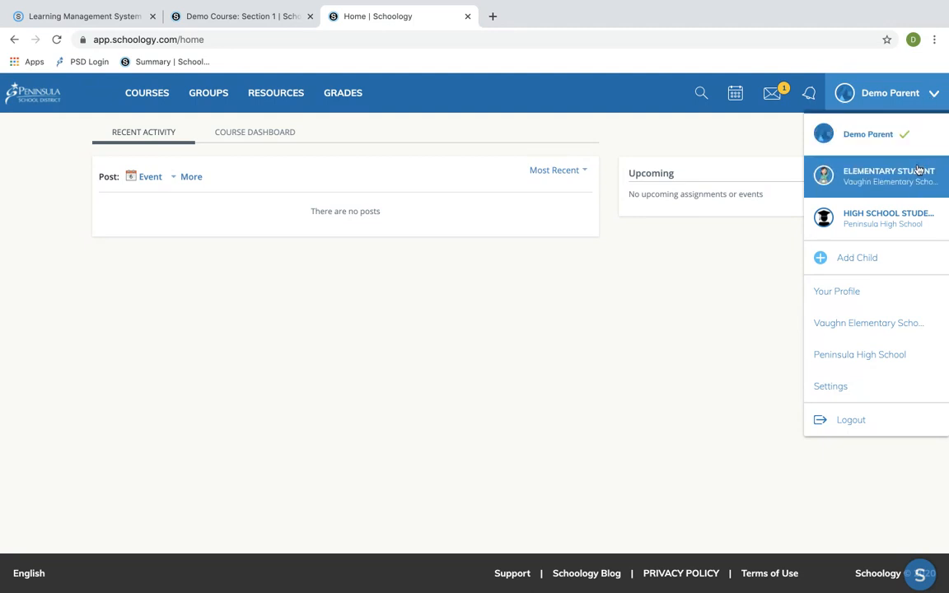
mouse_move(886, 224)
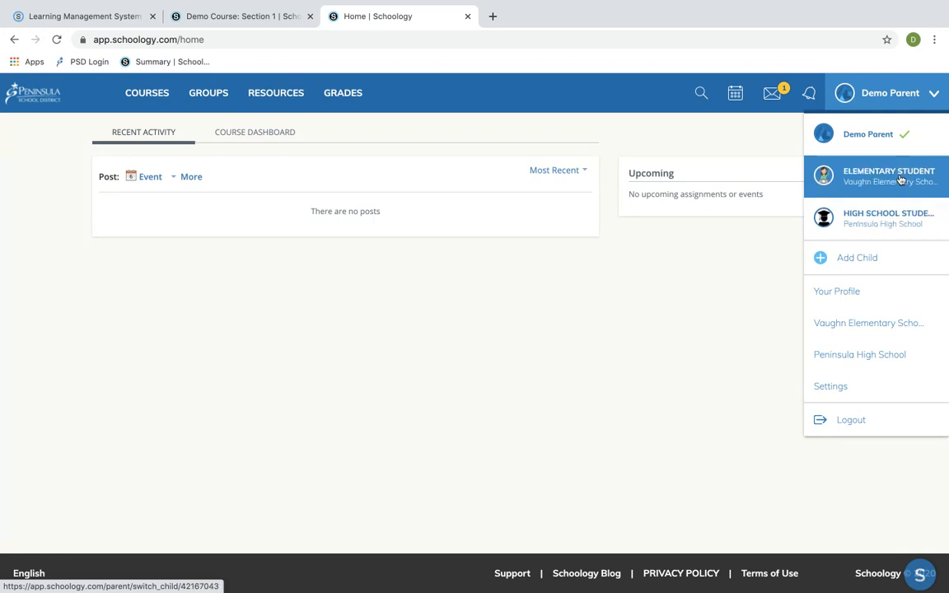
Step: Choose HIGH SCHOOL STUDENT from the account dropdown to view as that child
left_click(876, 217)
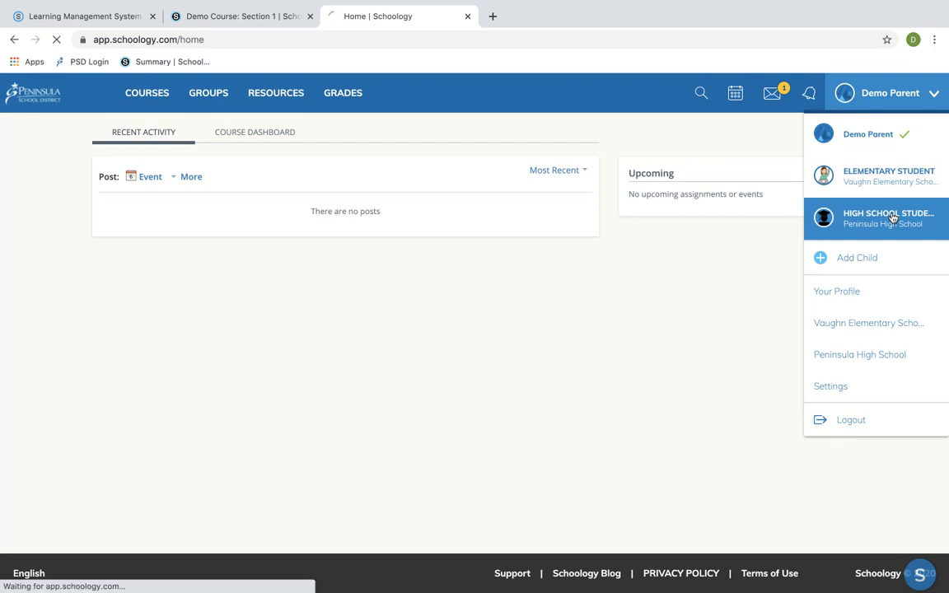
Step: Load the student's Summary page listing enrollments, grades and overdue work
left_click(876, 217)
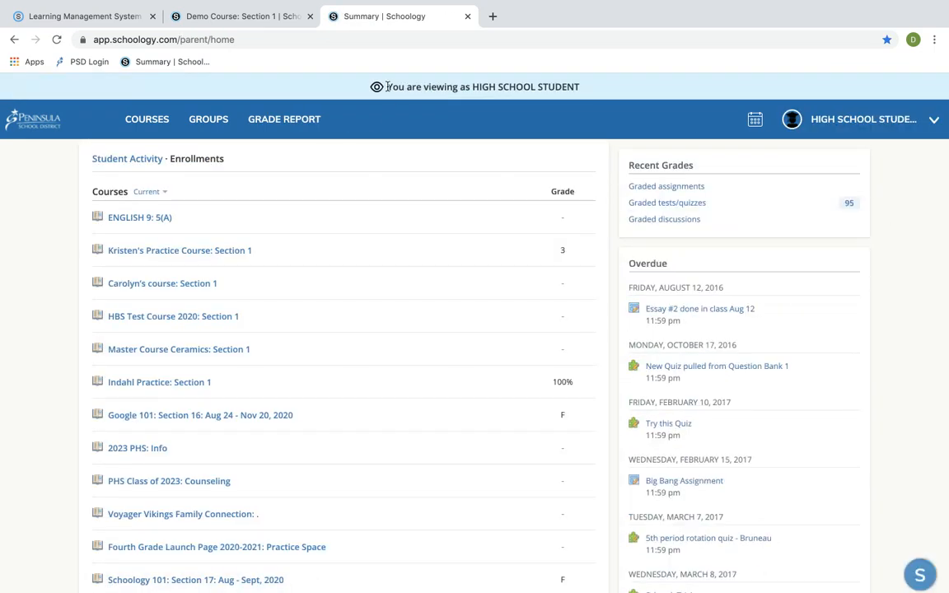
mouse_move(174, 231)
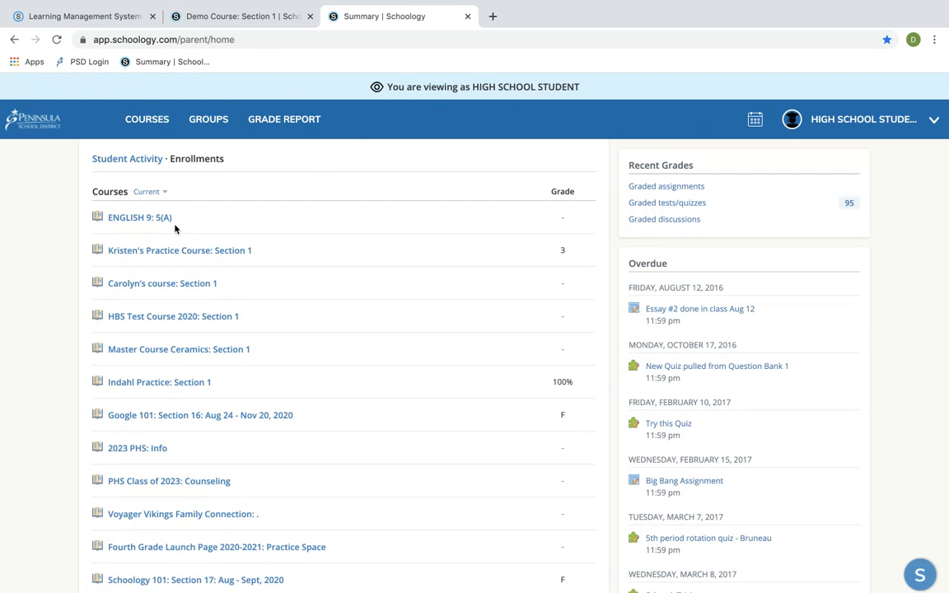
mouse_move(142, 330)
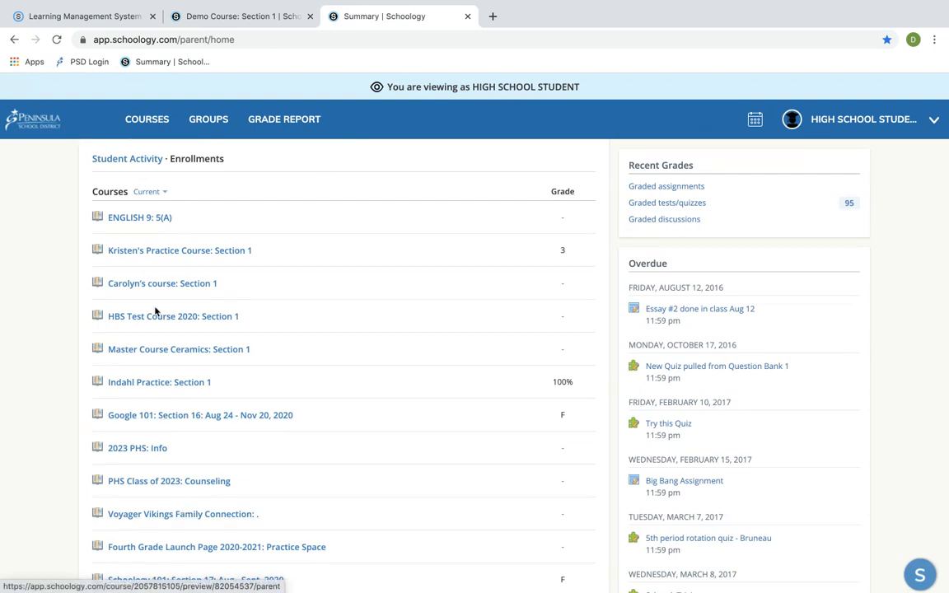
mouse_move(154, 300)
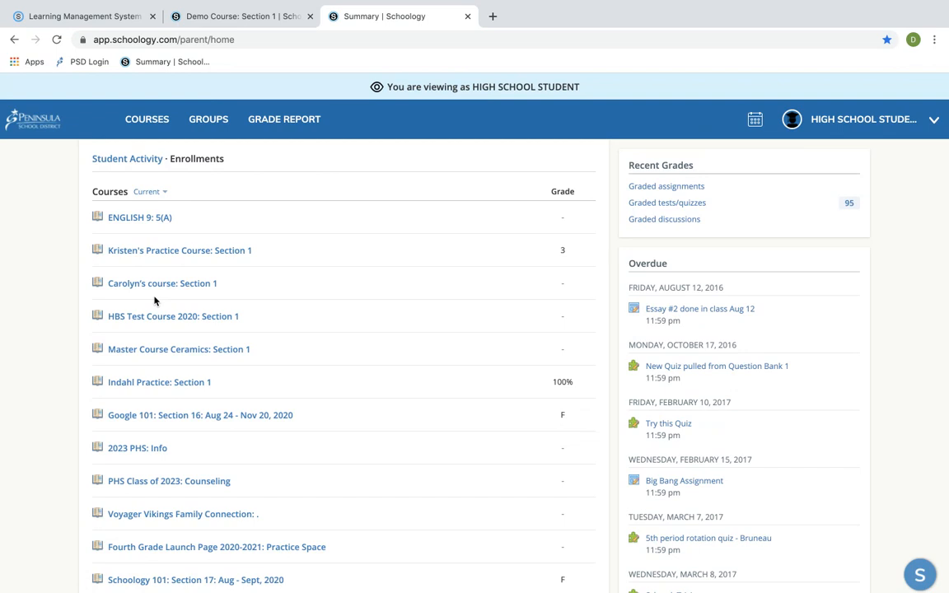
Step: Enter the practice course and view the test 2 assignment's details
left_click(180, 250)
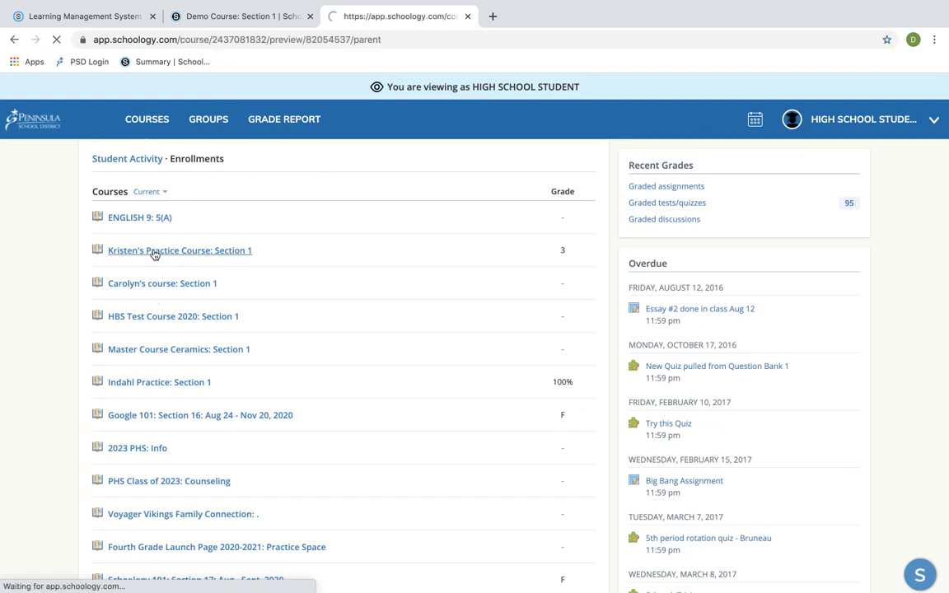
left_click(180, 250)
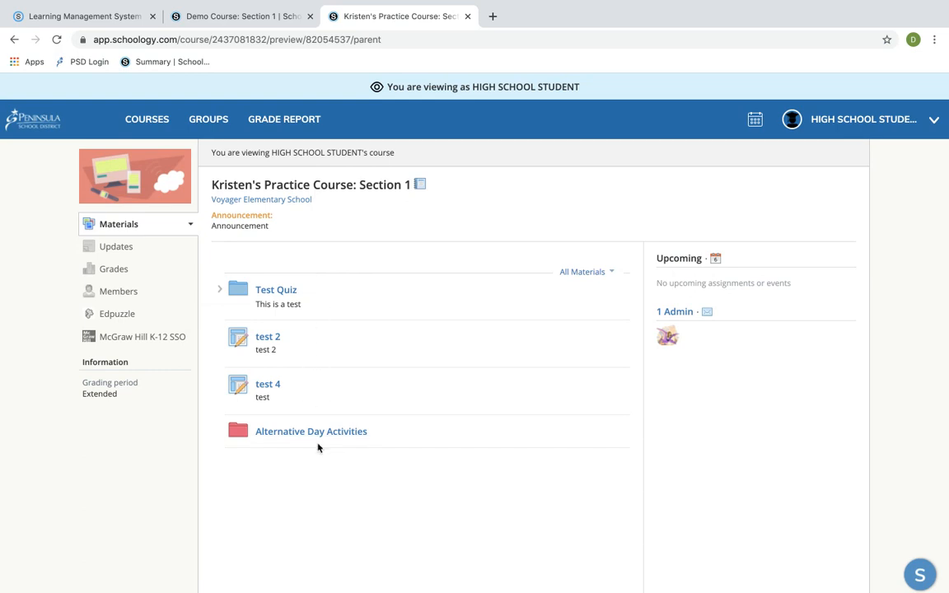
mouse_move(267, 344)
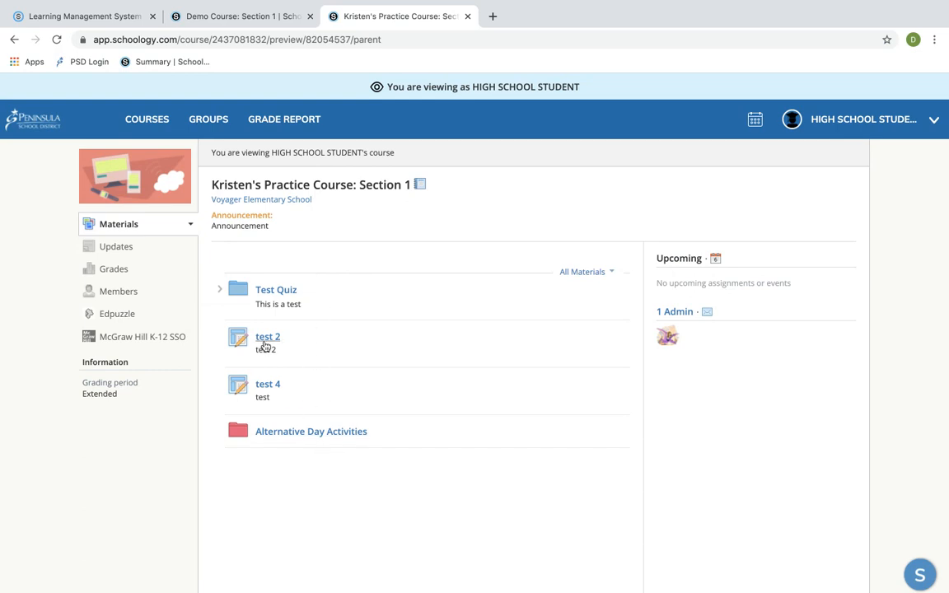
left_click(267, 336)
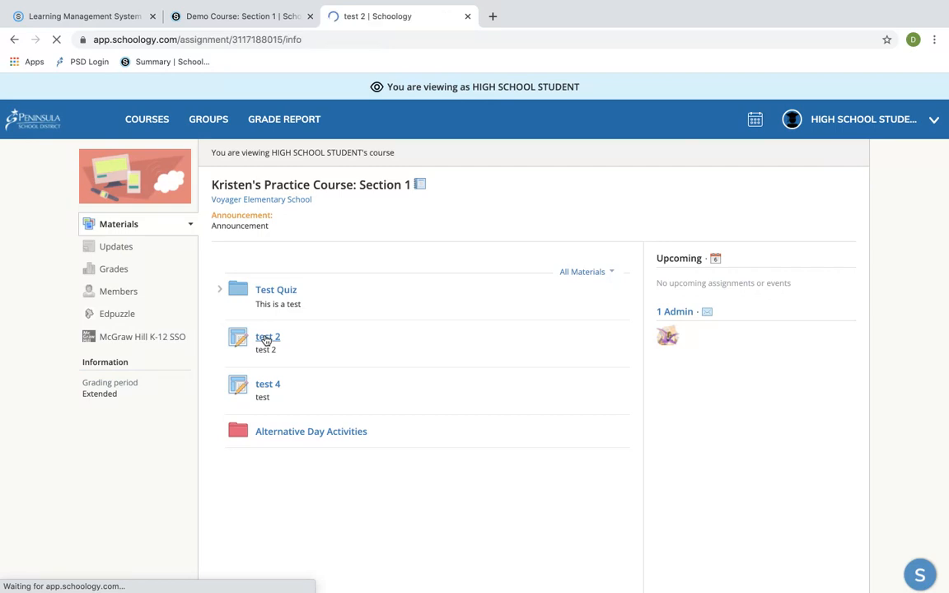
left_click(265, 336)
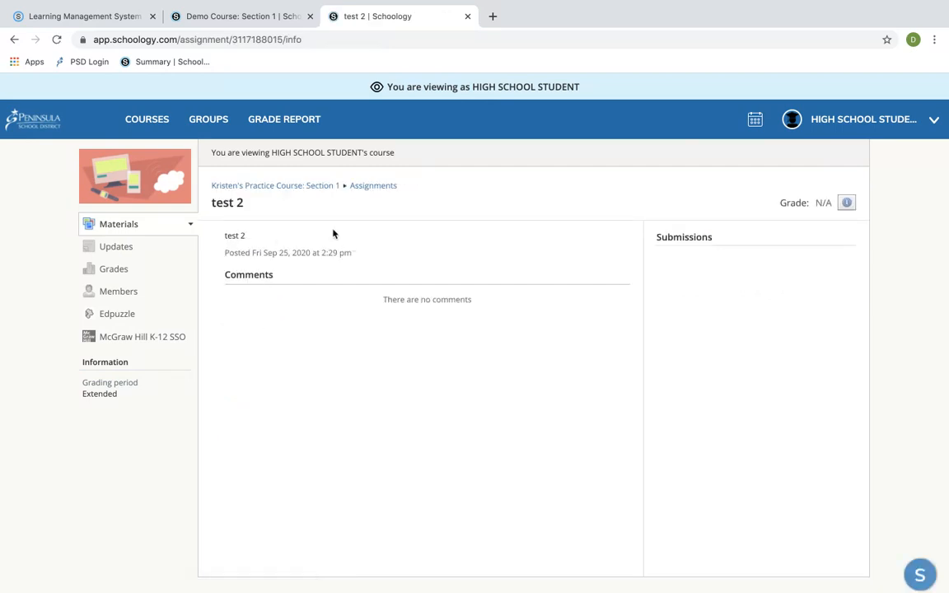
Step: Go back to the practice course's materials via the breadcrumb
left_click(274, 184)
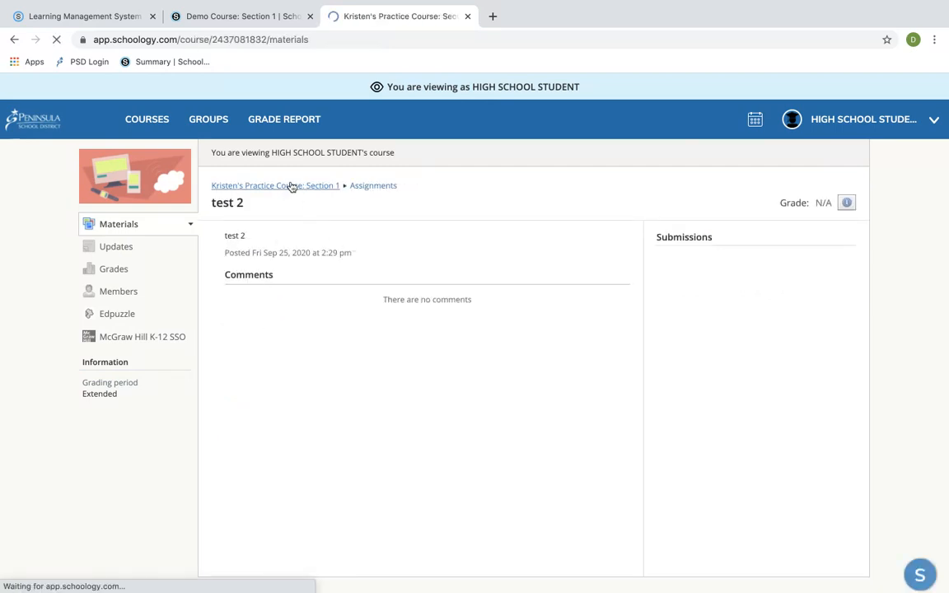
left_click(277, 185)
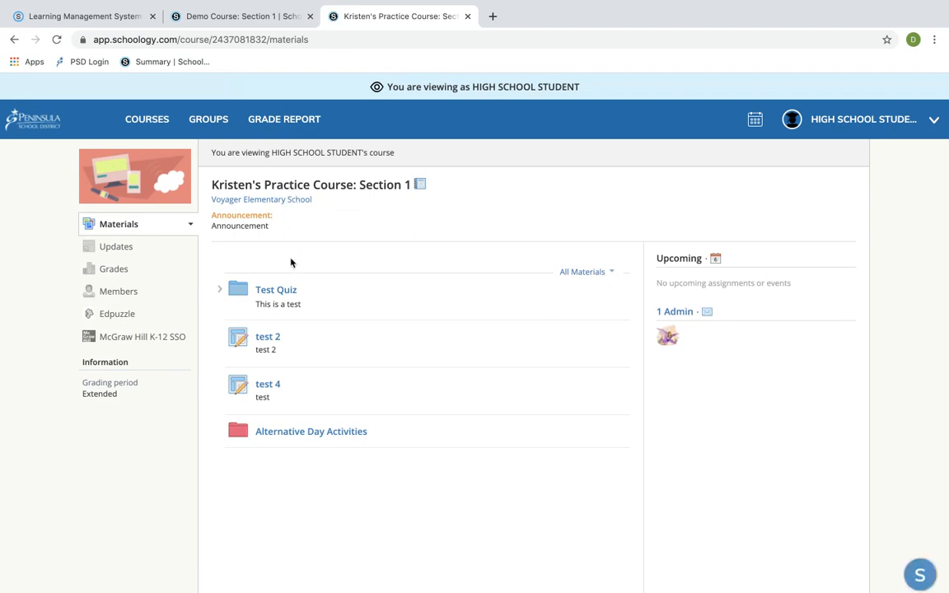
mouse_move(267, 310)
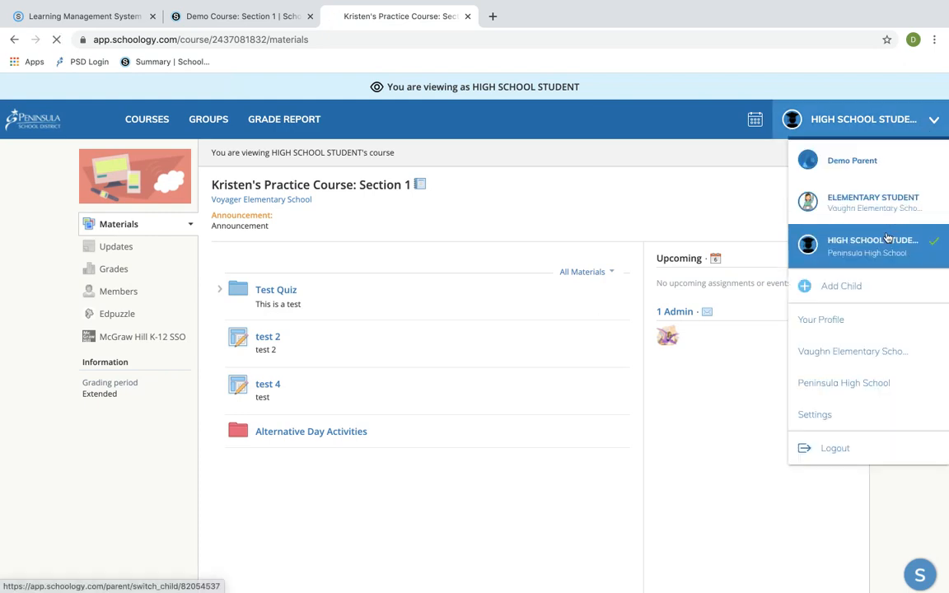
Step: Return to the high school student's Summary page from the account dropdown
left_click(873, 240)
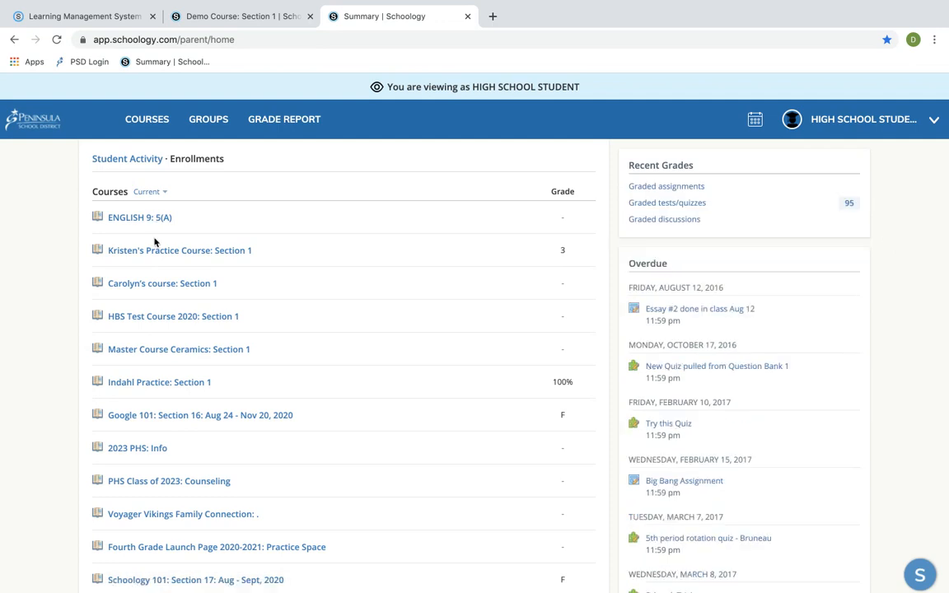
mouse_move(669, 188)
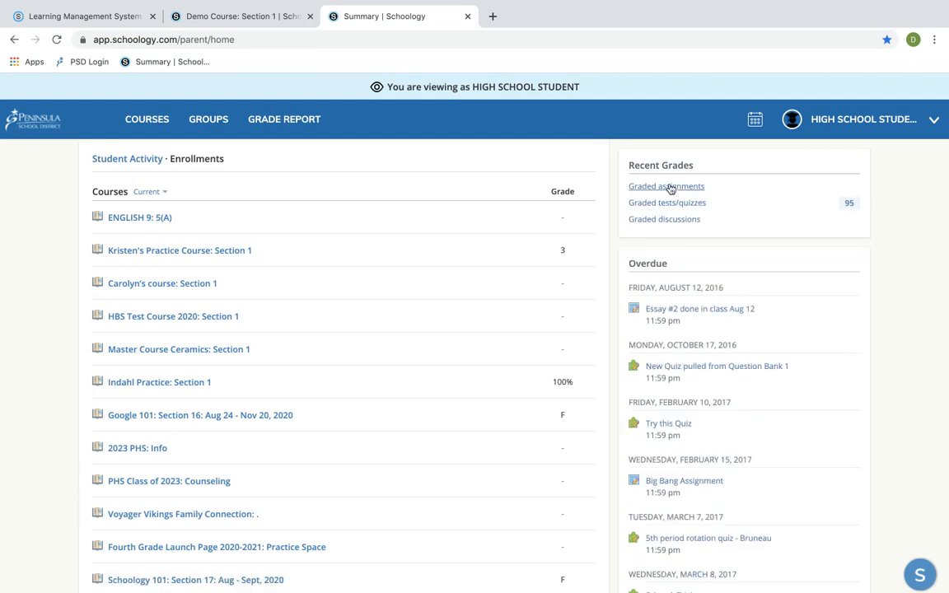
mouse_move(671, 224)
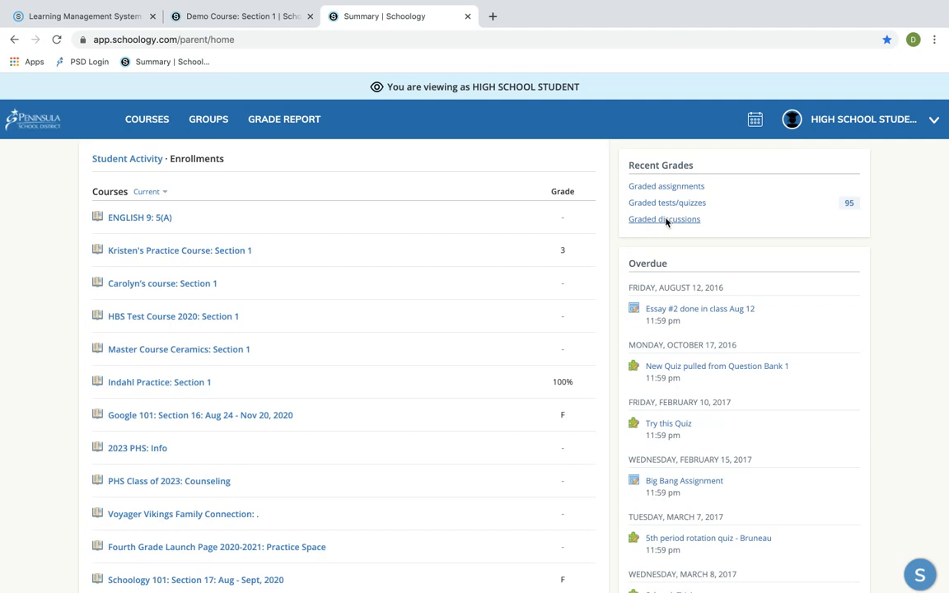
Step: Open the COMPLETE: Google Slides Discussion & Example from Graded discussions and review its rubric and posts
left_click(664, 219)
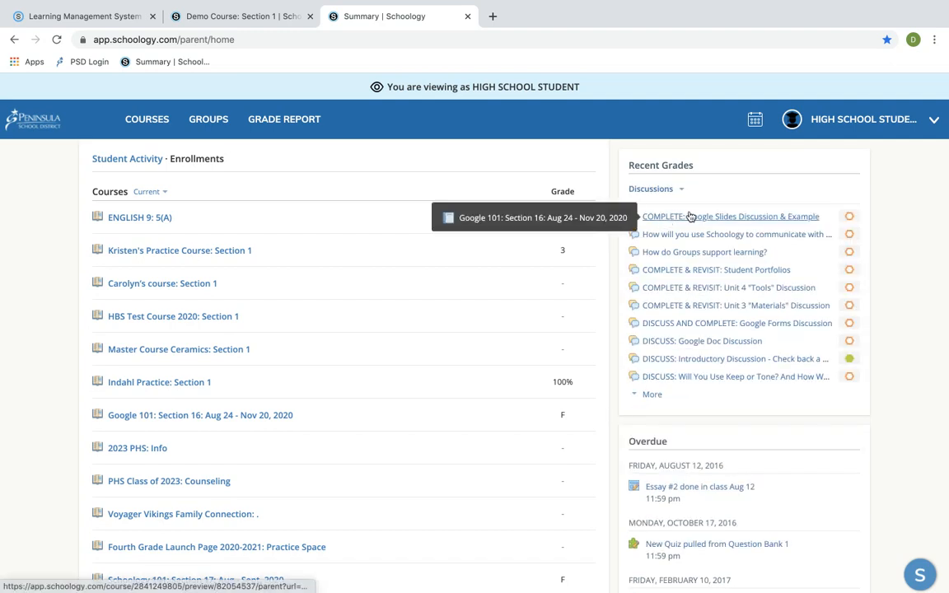
left_click(730, 215)
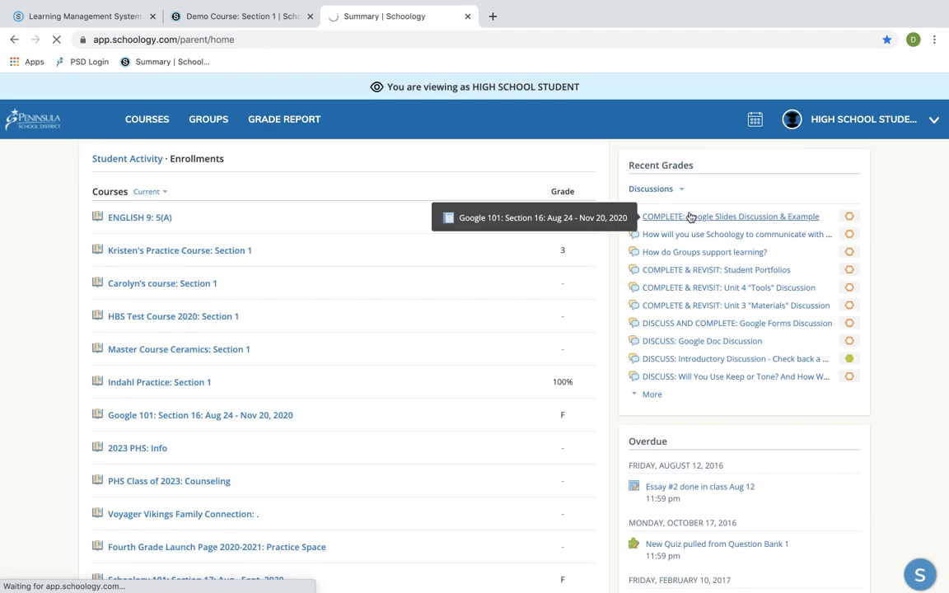
left_click(731, 216)
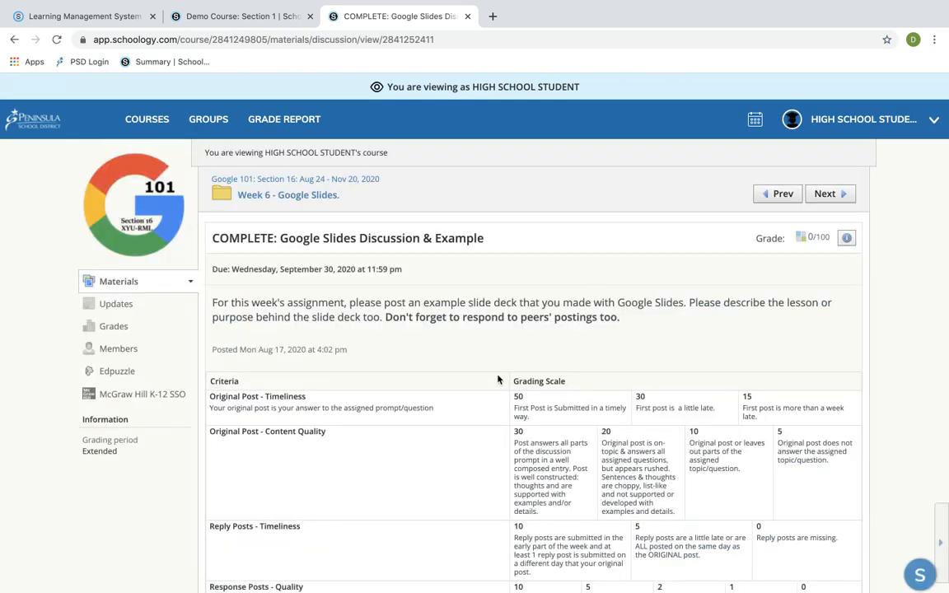
scroll("down", 3)
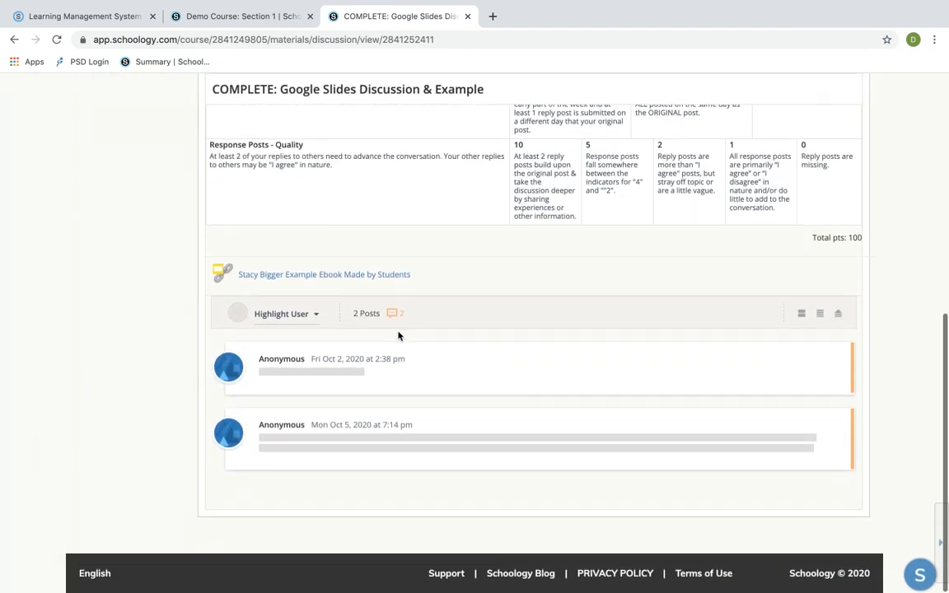
mouse_move(397, 438)
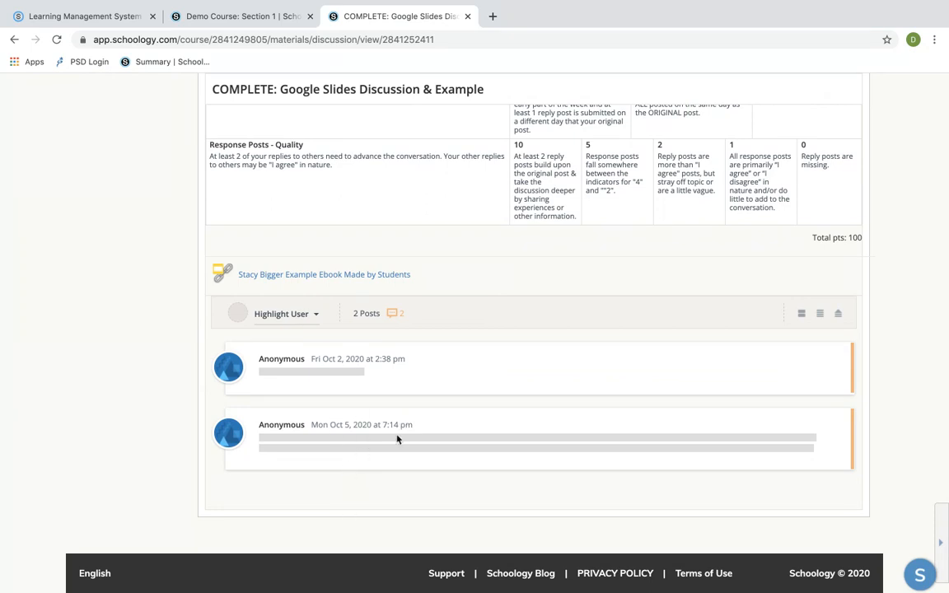
scroll("up", 3)
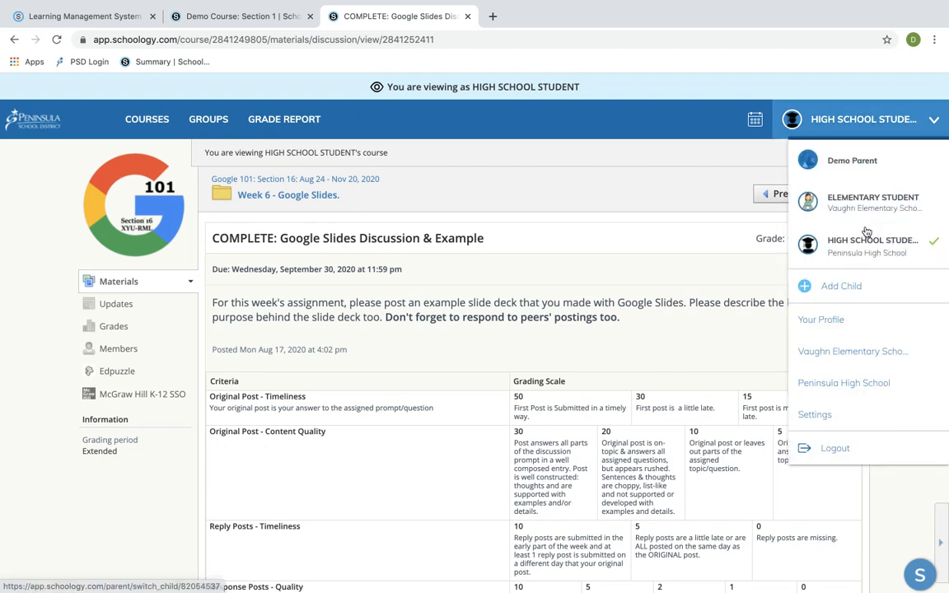
Step: Return to the student's Summary and switch Recent Grades to list graded assignments
left_click(873, 245)
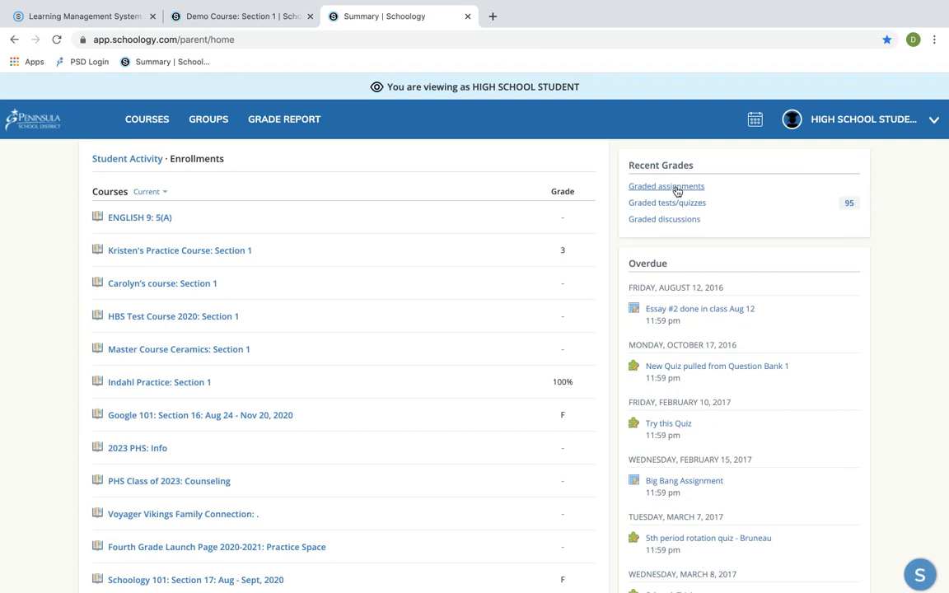
left_click(665, 185)
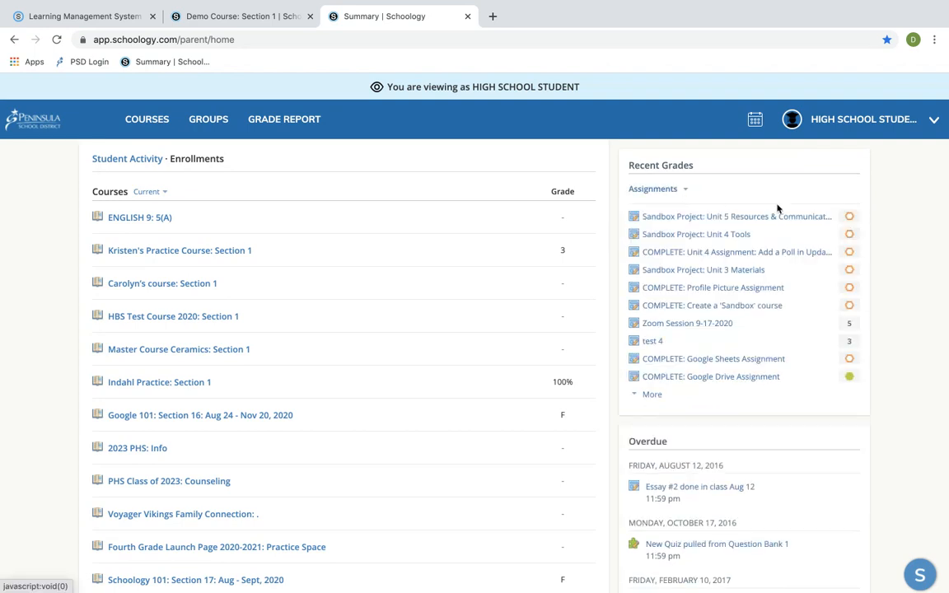
mouse_move(848, 217)
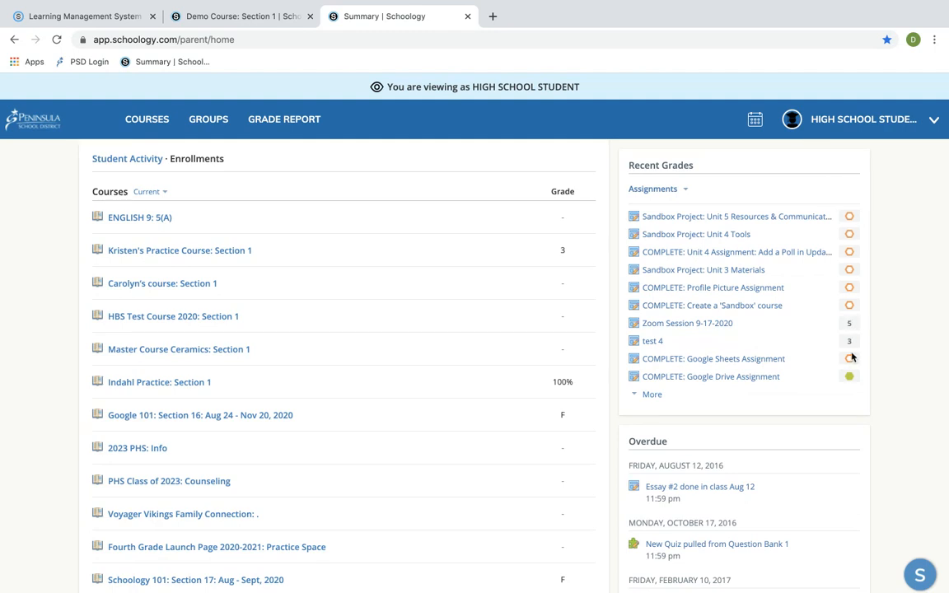
mouse_move(850, 377)
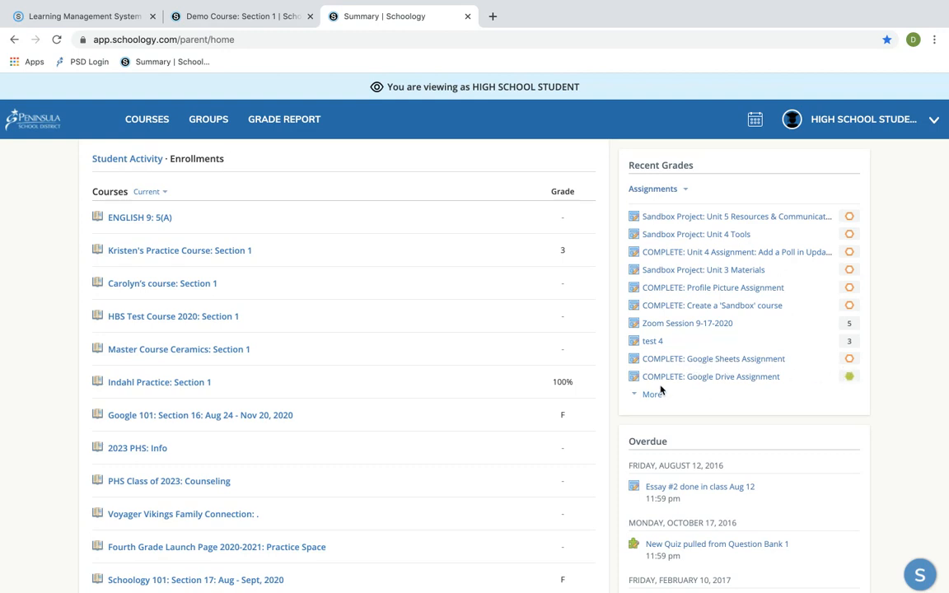
mouse_move(655, 346)
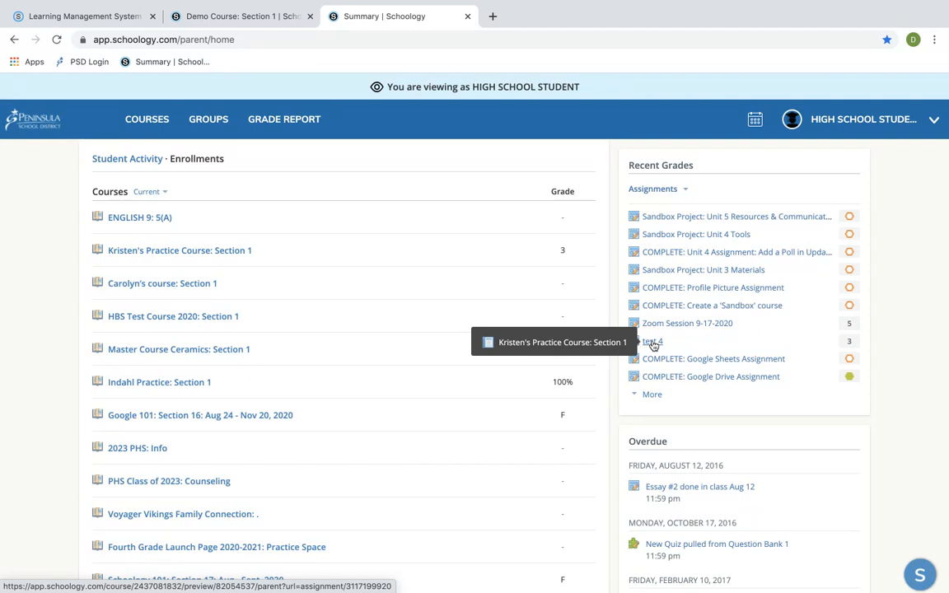
Step: Open the test 4 graded assignment and its 'Assignment submitted' entry
left_click(647, 341)
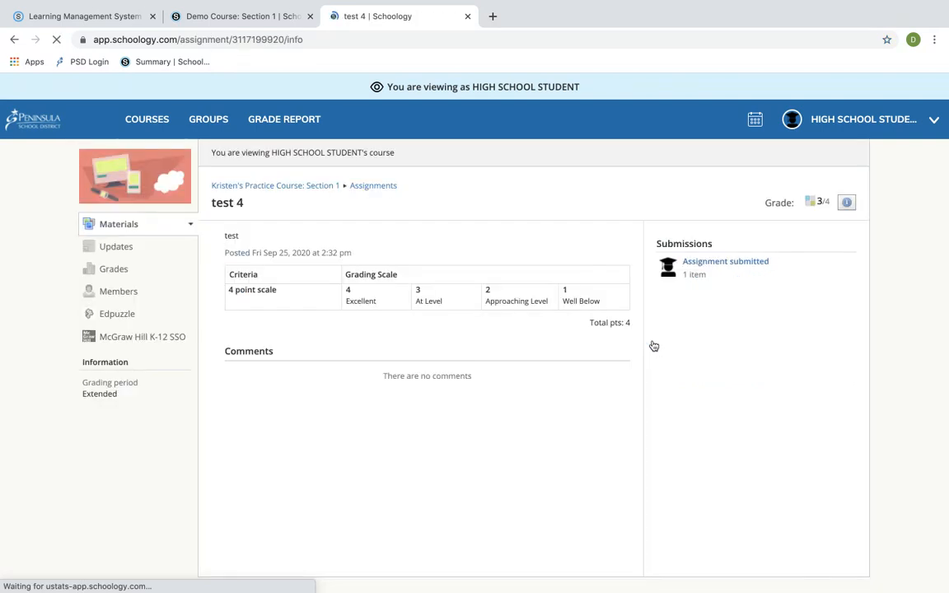
mouse_move(731, 277)
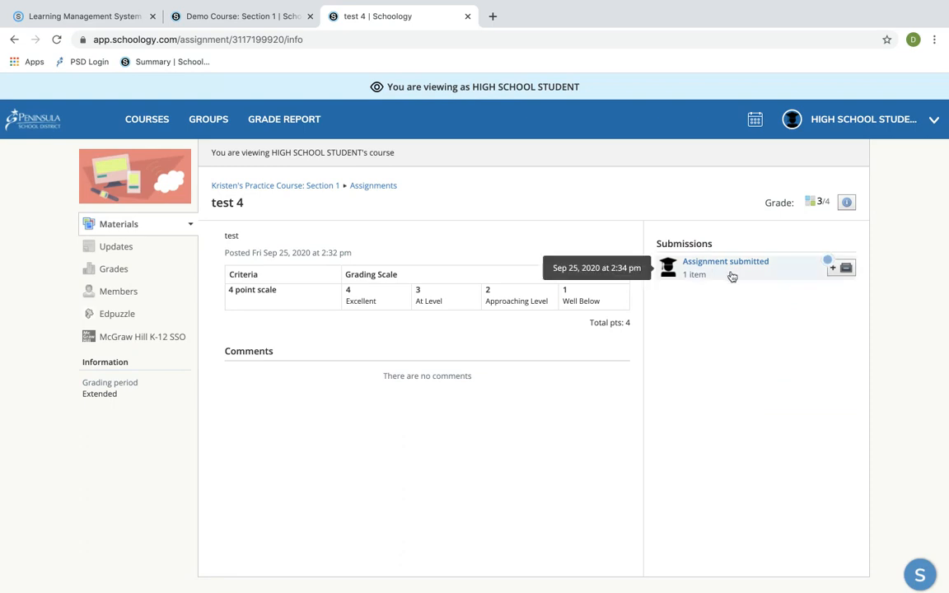
mouse_move(720, 267)
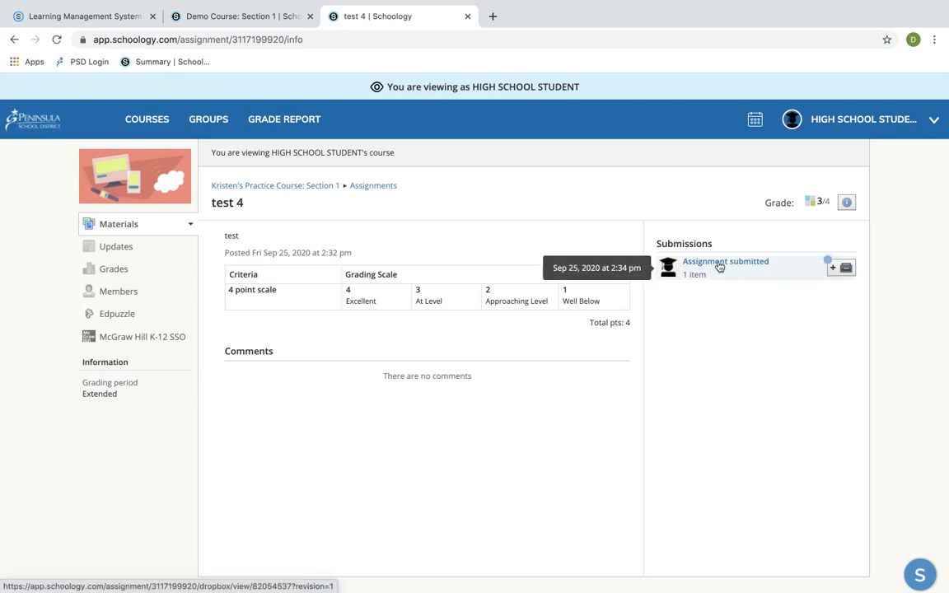
mouse_move(814, 207)
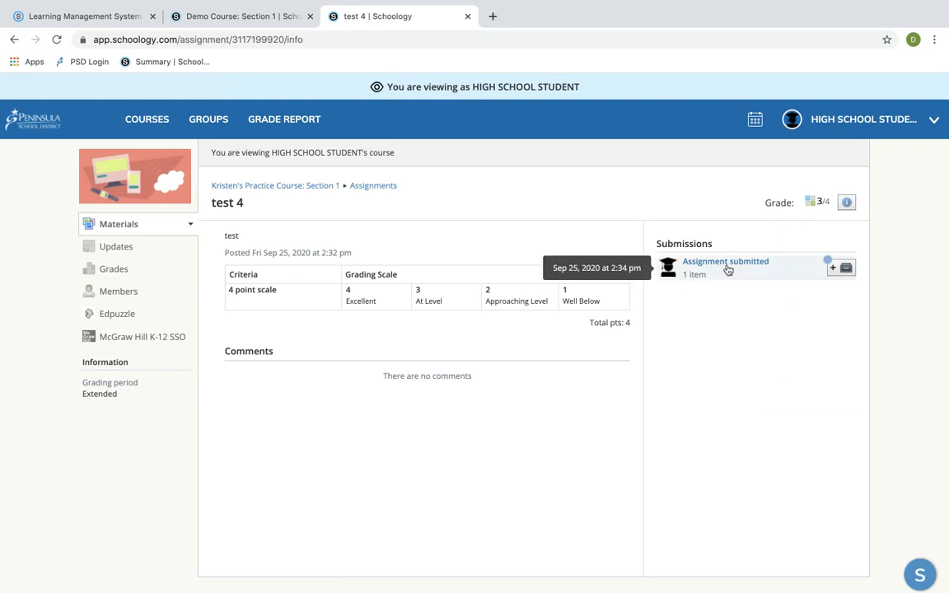
mouse_move(330, 310)
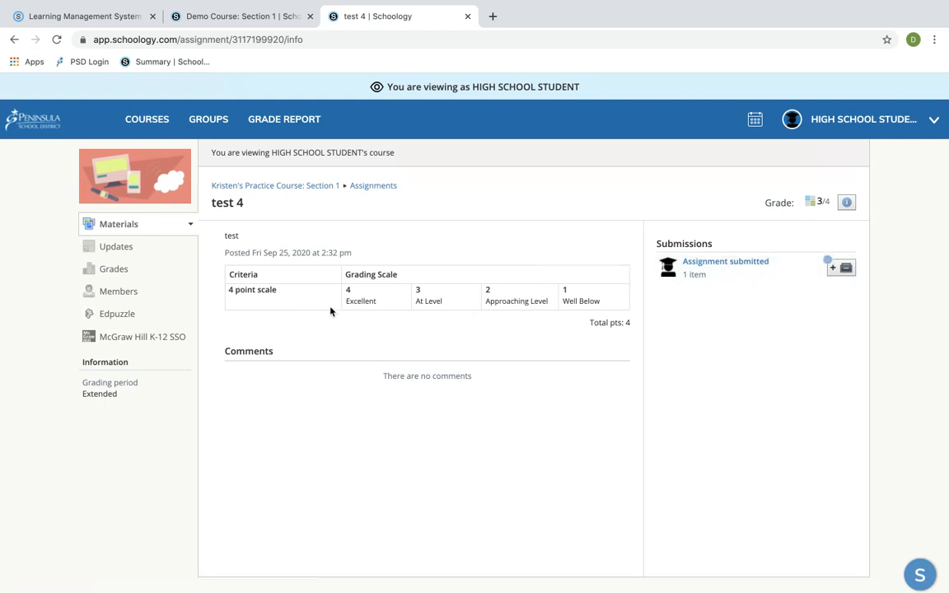
left_click(725, 261)
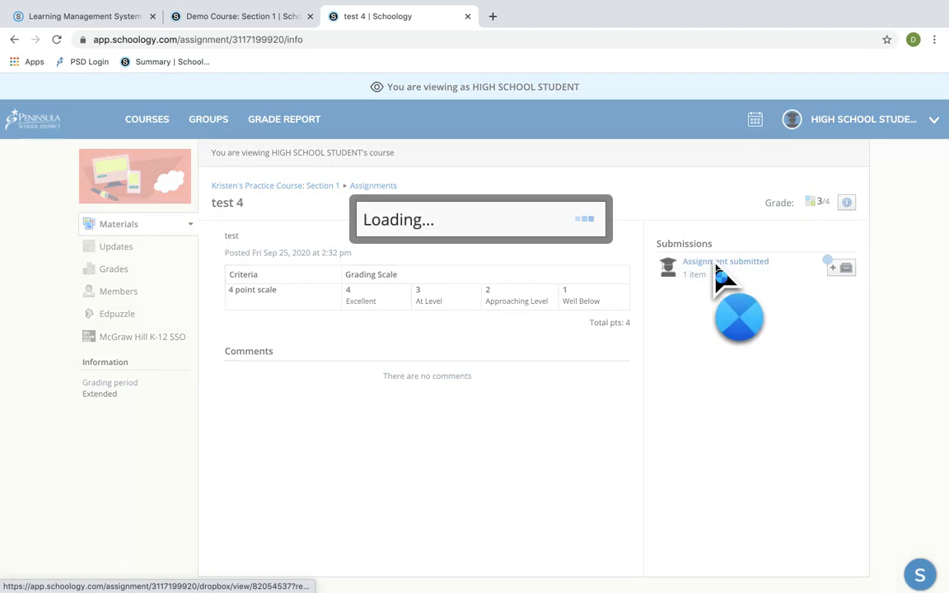
Step: View the submitted 1.1.1.docx document in the submission viewer
left_click(726, 260)
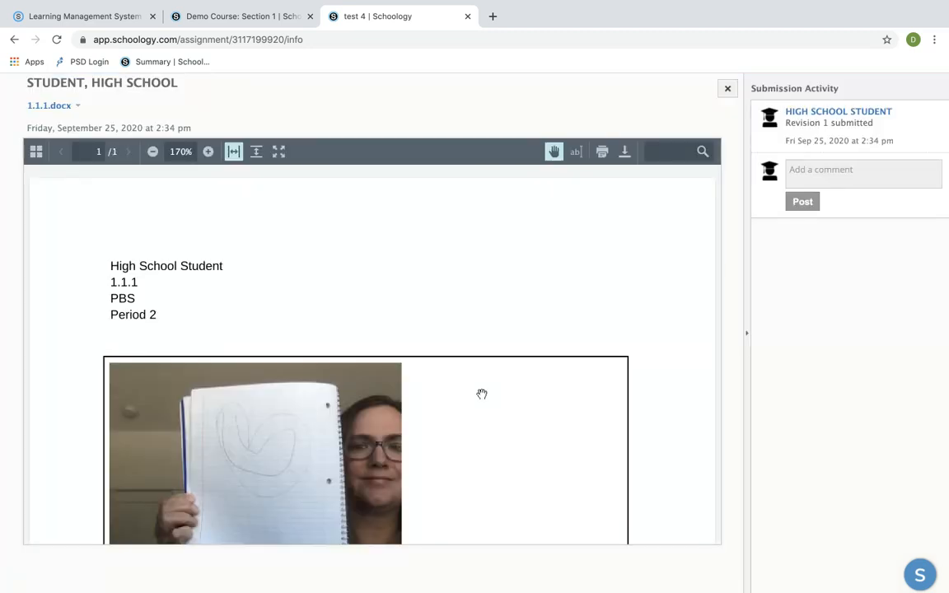
scroll("down", 3)
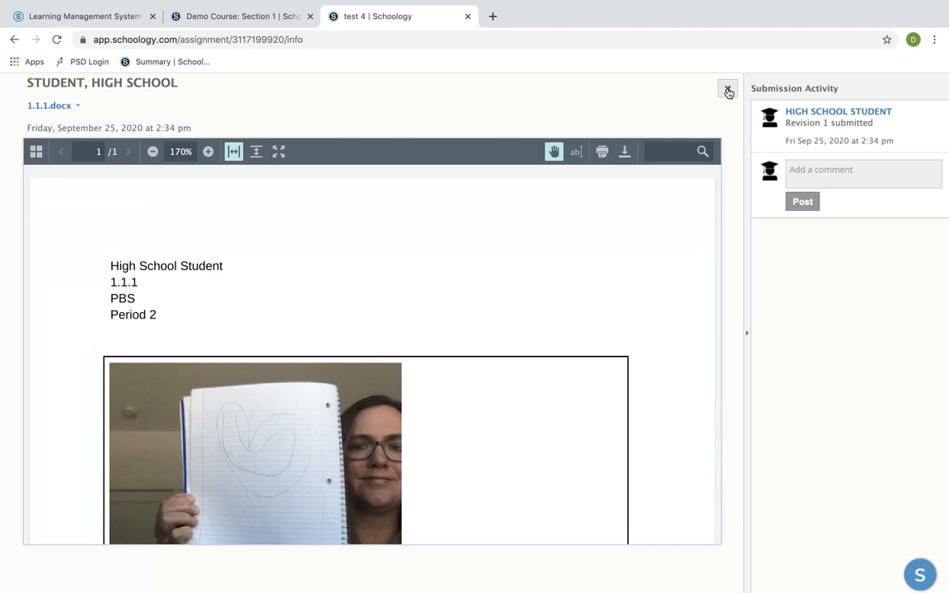
Step: Close the submission viewer to return to the test 4 assignment page
left_click(728, 88)
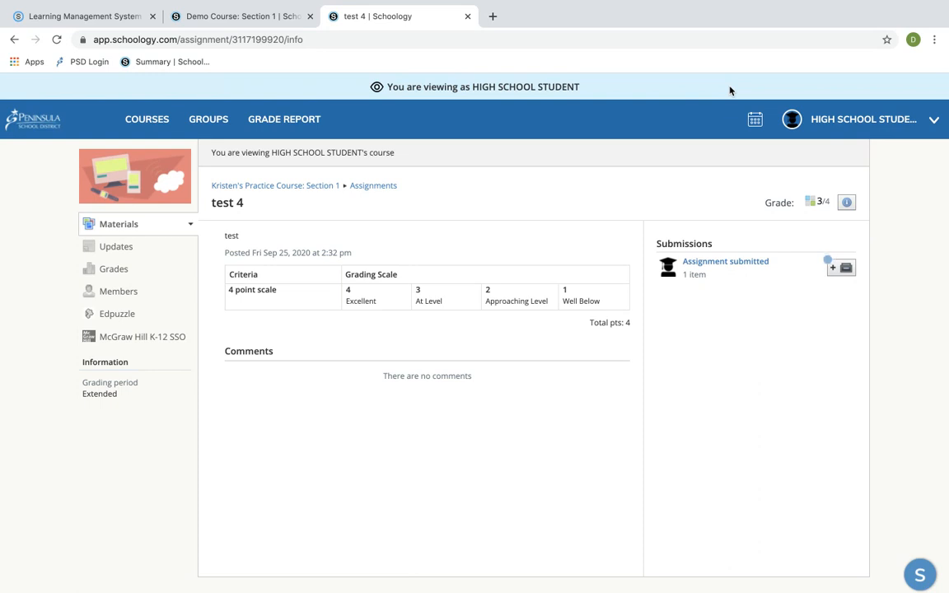
mouse_move(921, 152)
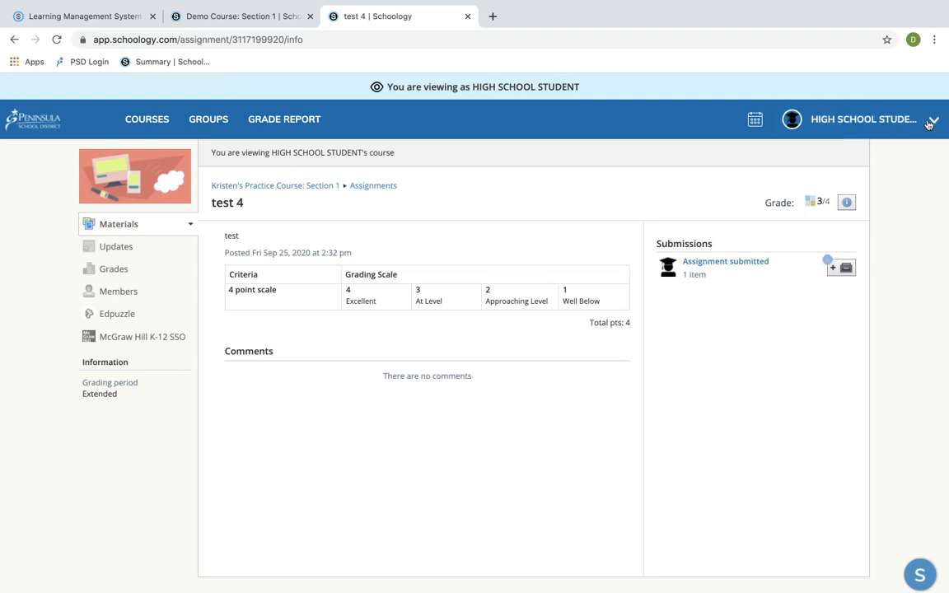
Step: Switch the parent account back to the high school student's view
left_click(939, 119)
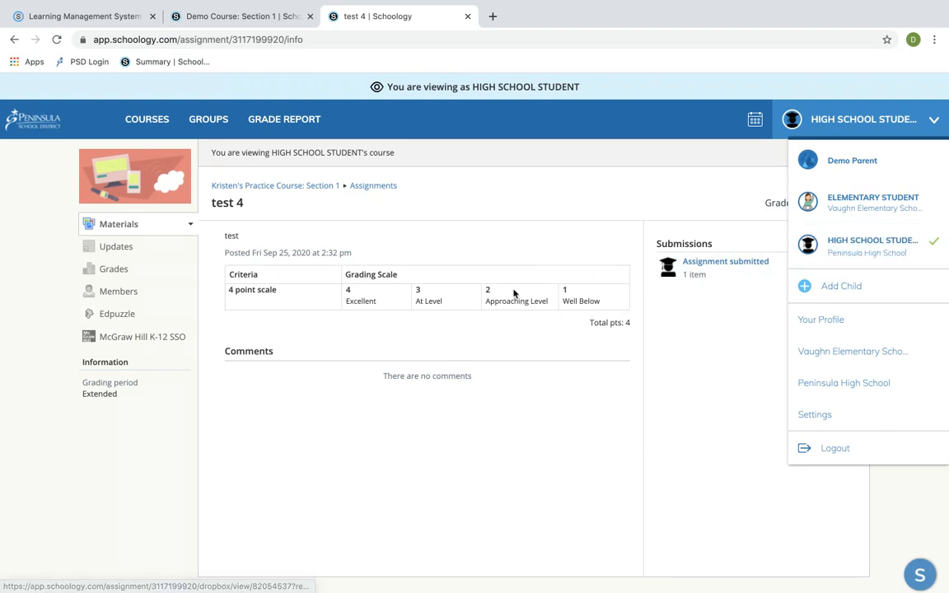
mouse_move(682, 314)
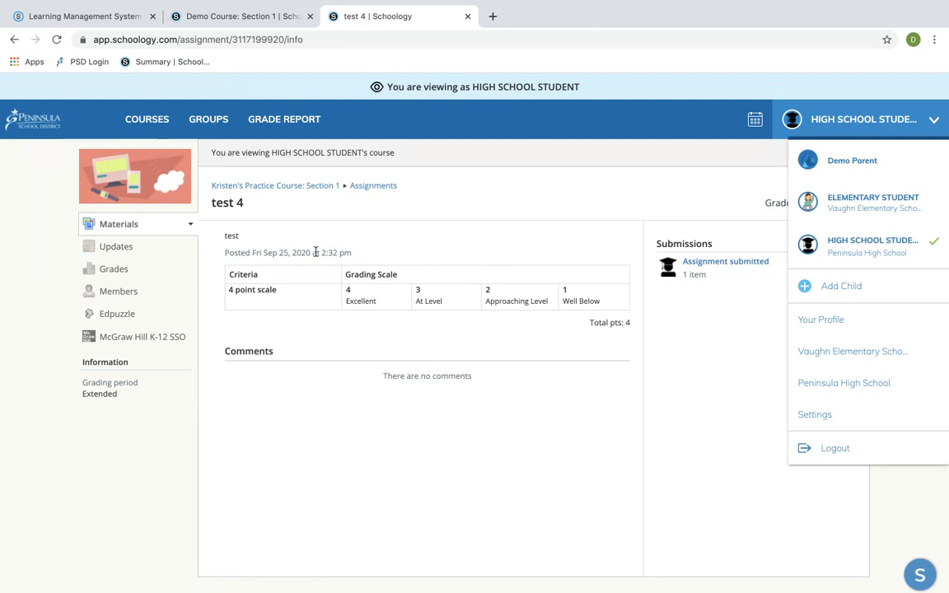
left_click(147, 119)
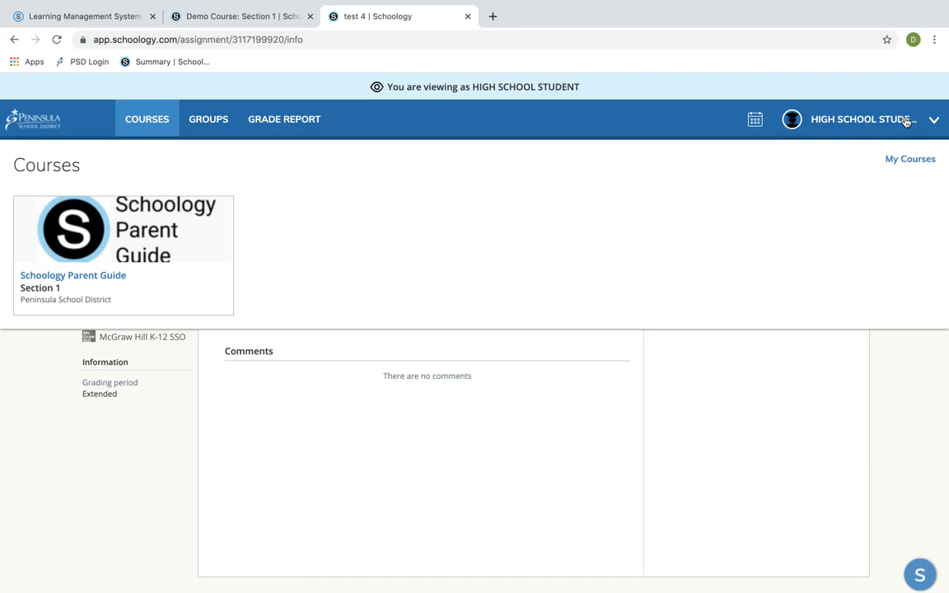
left_click(932, 119)
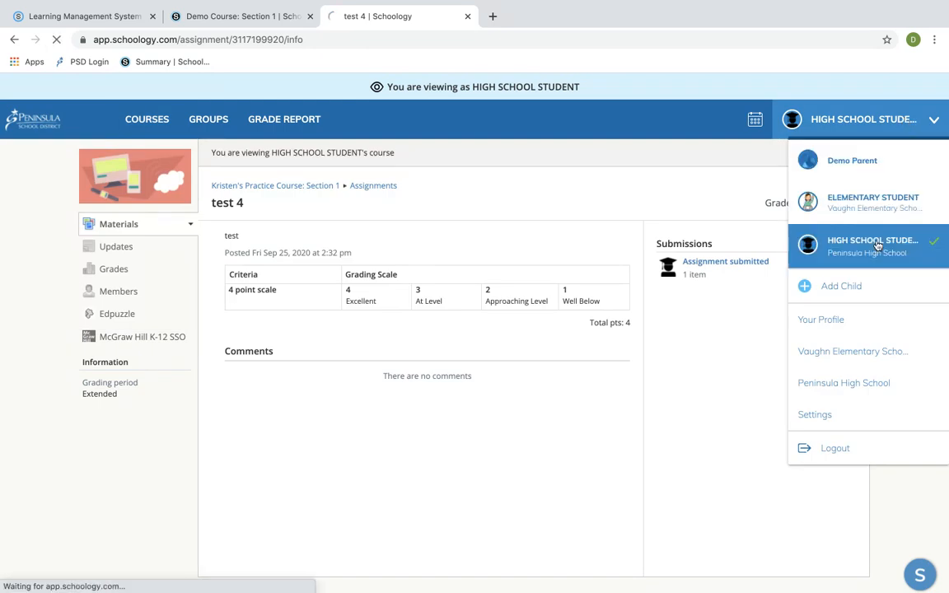
left_click(869, 243)
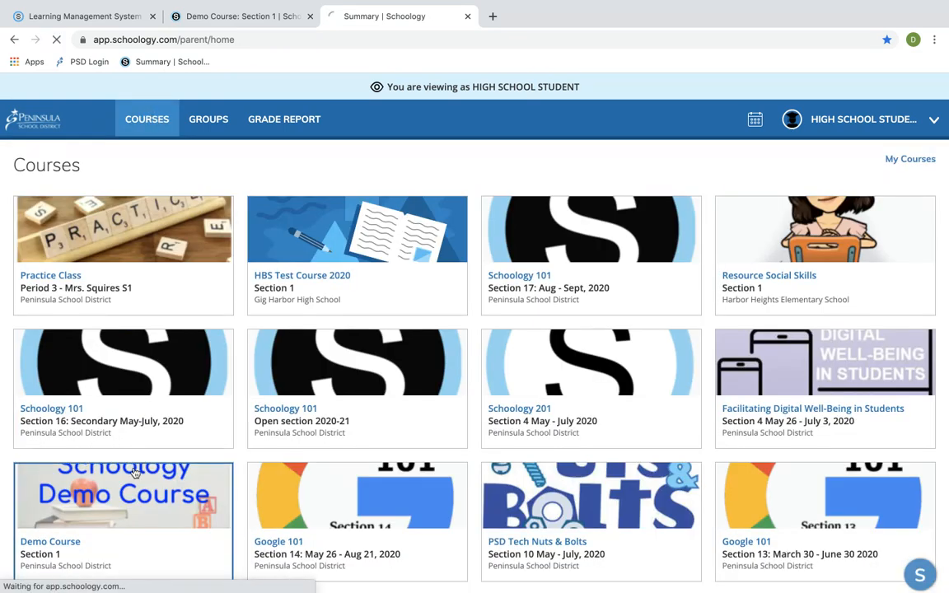
Step: Open Demo Course: Section 1 from the student's Courses page
left_click(135, 494)
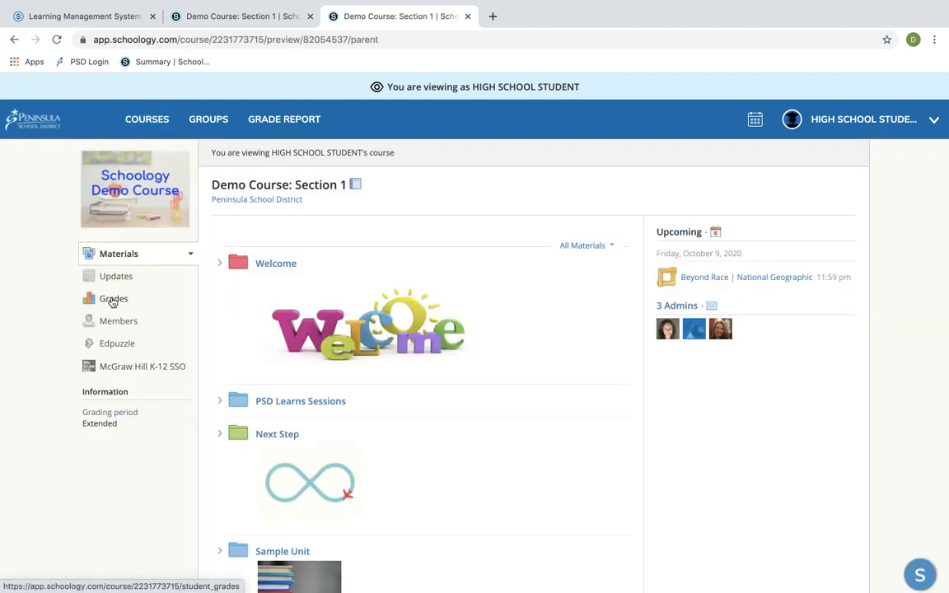
Step: View the Demo Course: Section 1 grades, scrolling through assessments, assignments and engagement categories
left_click(113, 299)
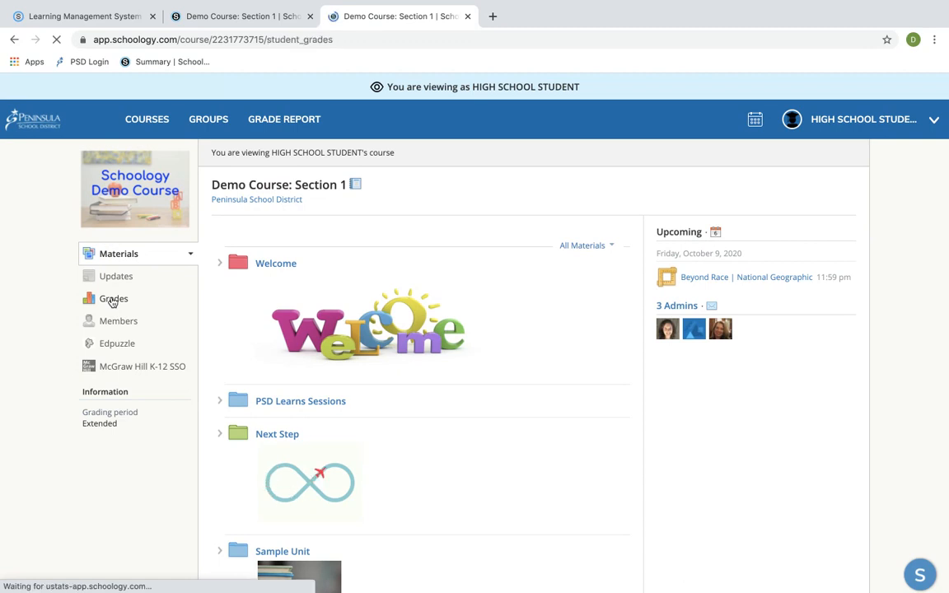
left_click(112, 300)
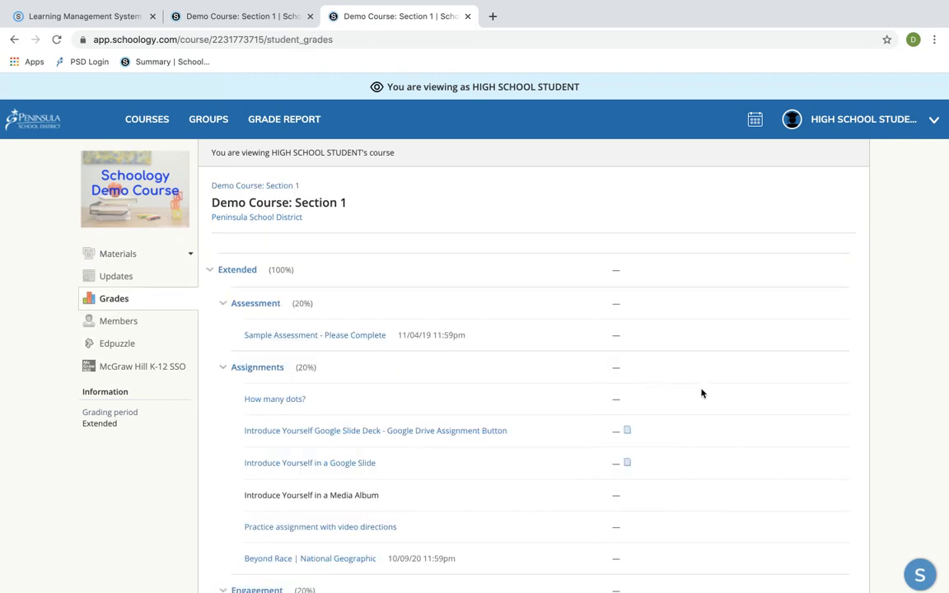
scroll("down", 3)
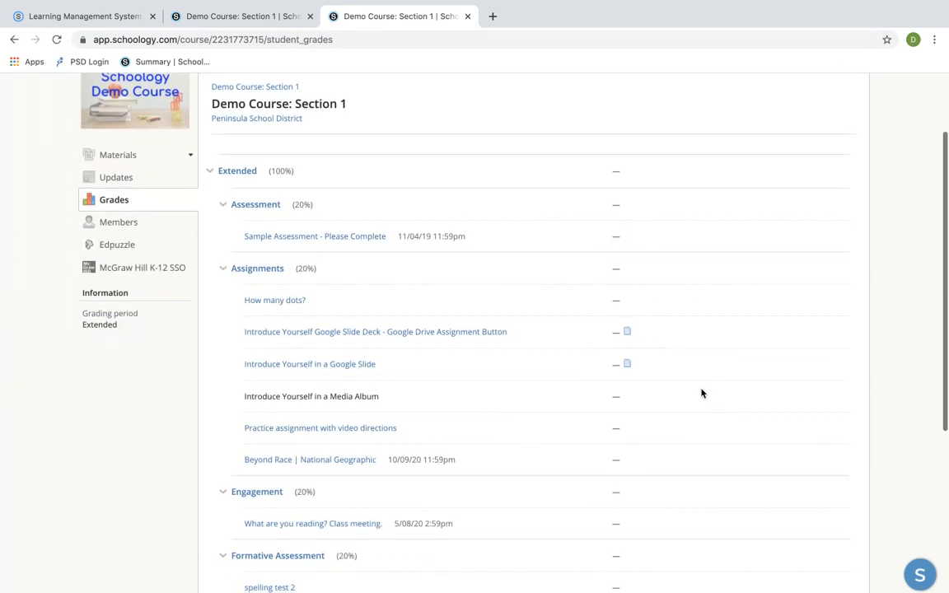
scroll("down", 3)
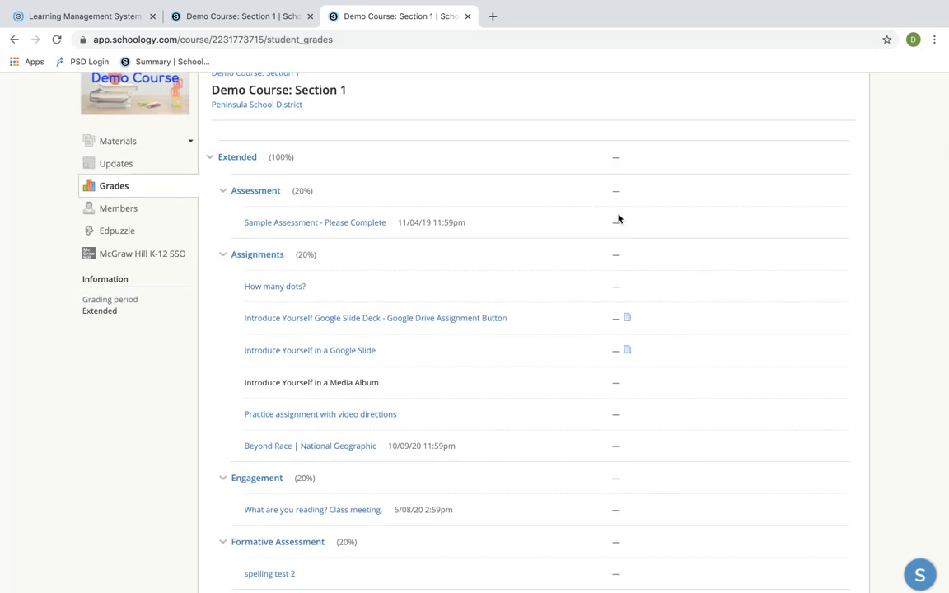
mouse_move(626, 321)
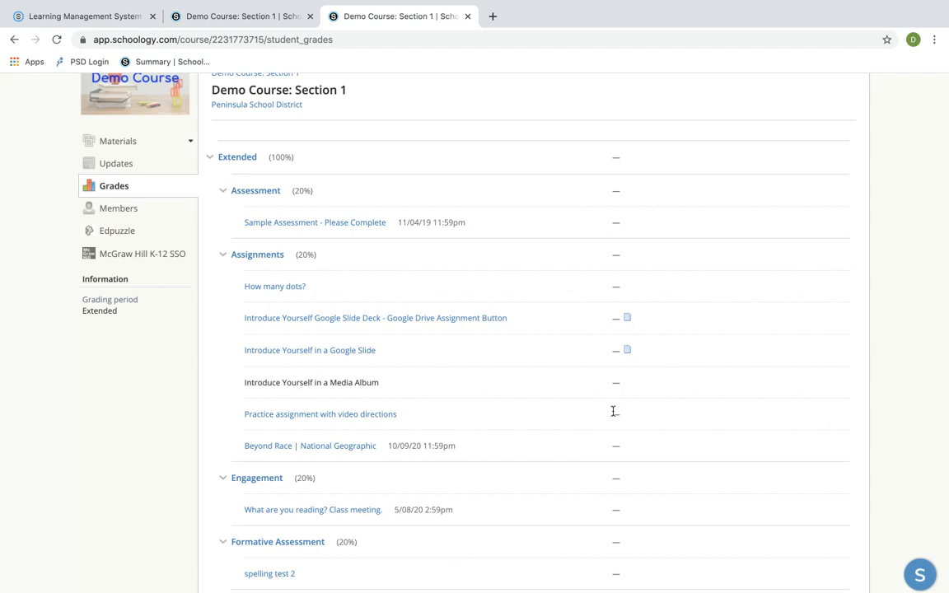
scroll("down", 3)
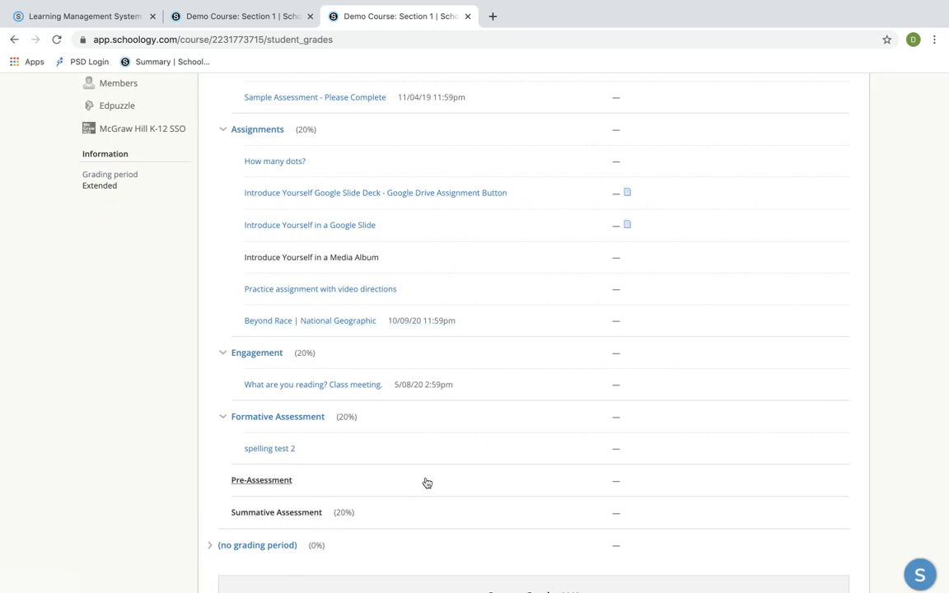
scroll("up", 3)
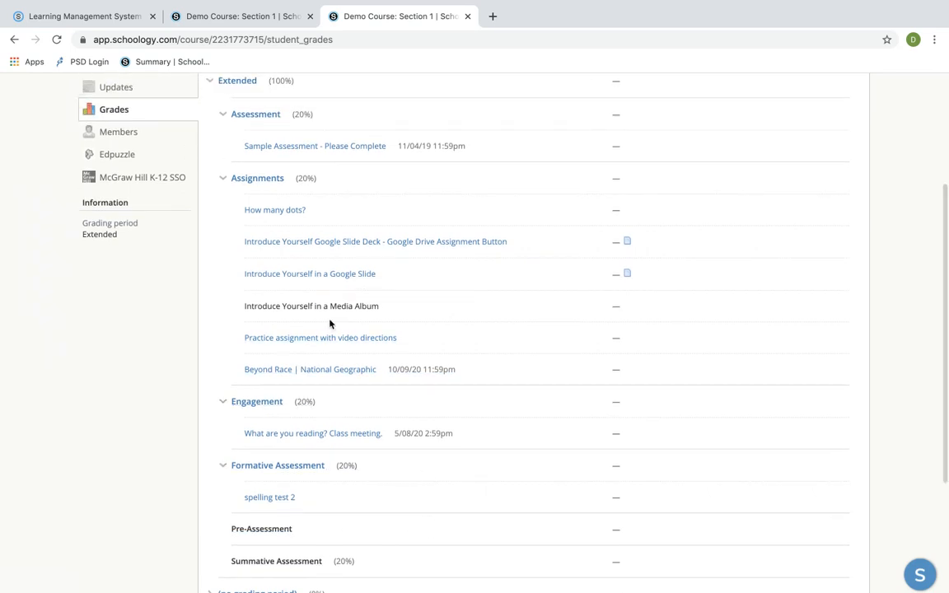
left_click(310, 273)
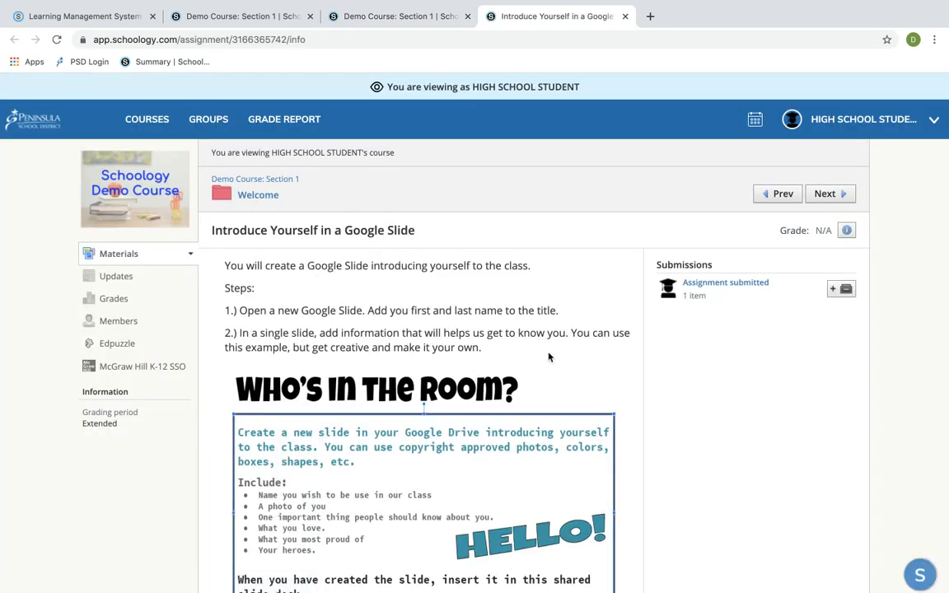
scroll("down", 3)
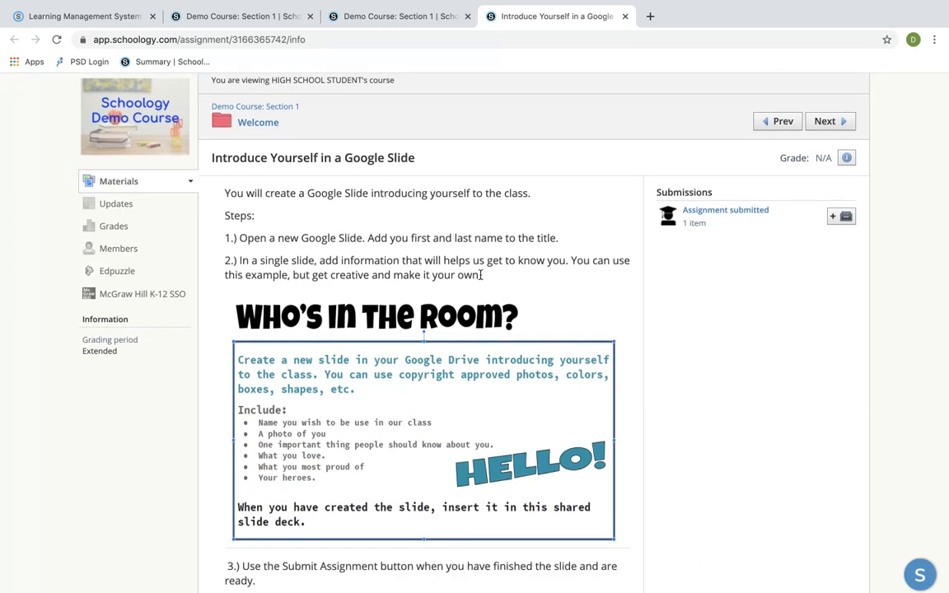
scroll("down", 3)
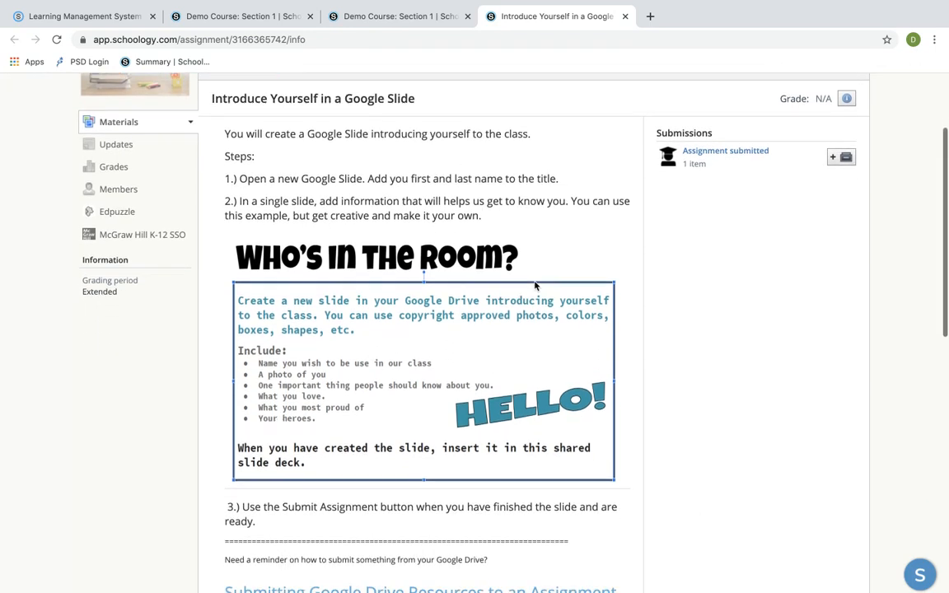
scroll("down", 3)
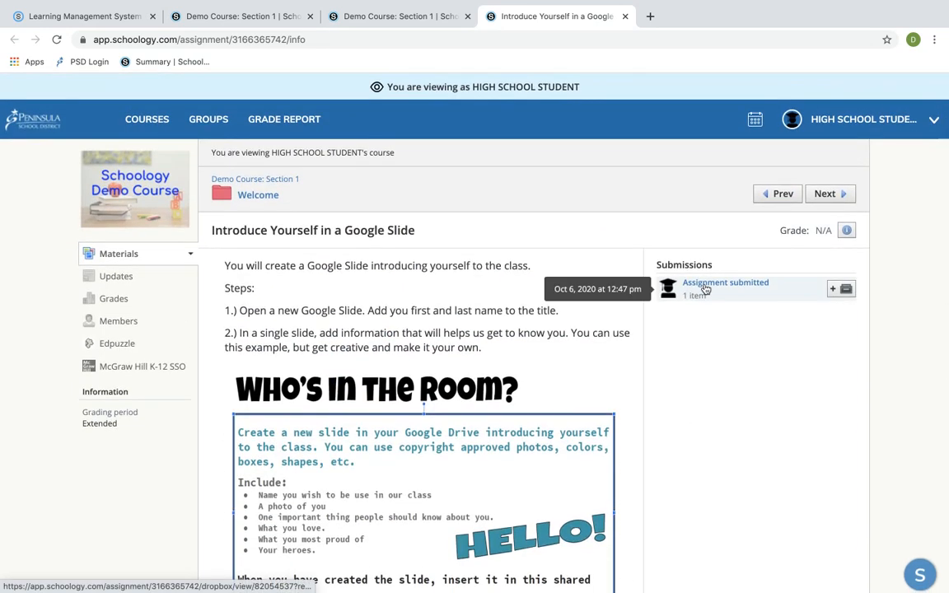
left_click(725, 283)
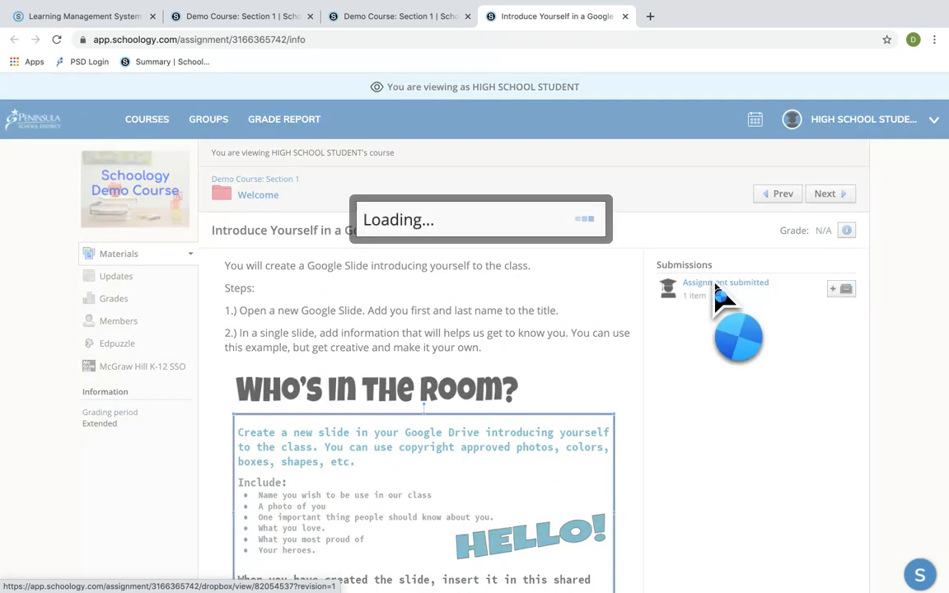
left_click(724, 283)
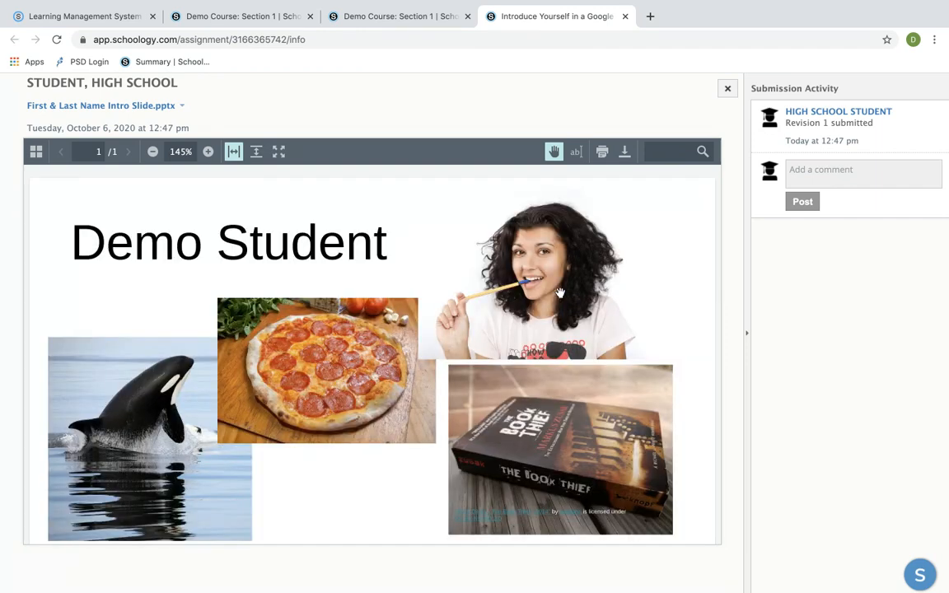
scroll("down", 3)
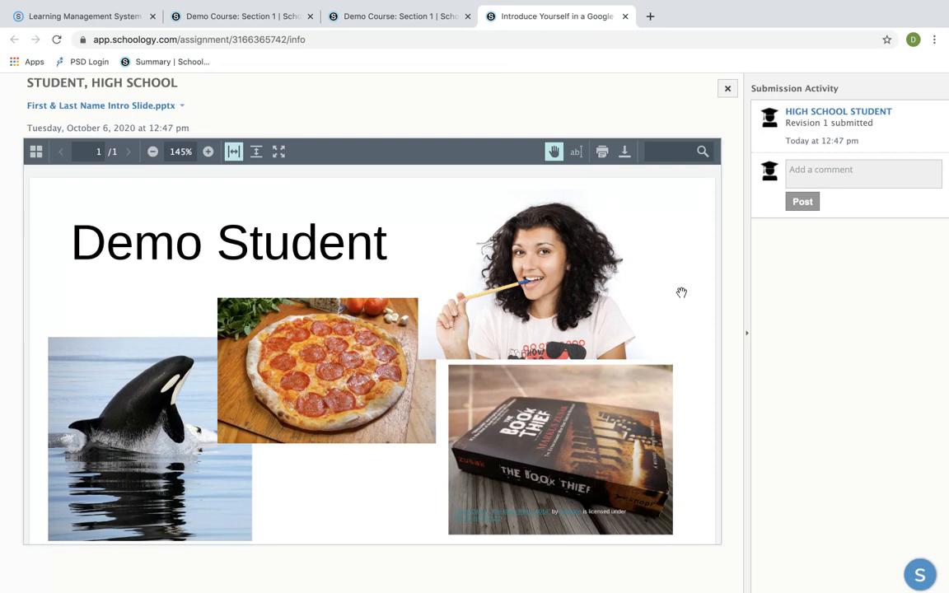
mouse_move(726, 88)
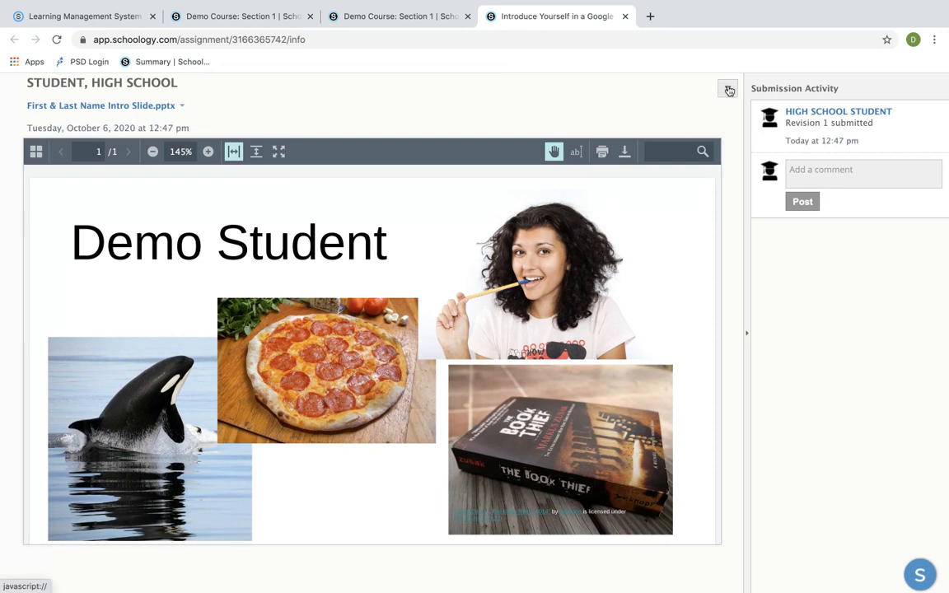
left_click(728, 89)
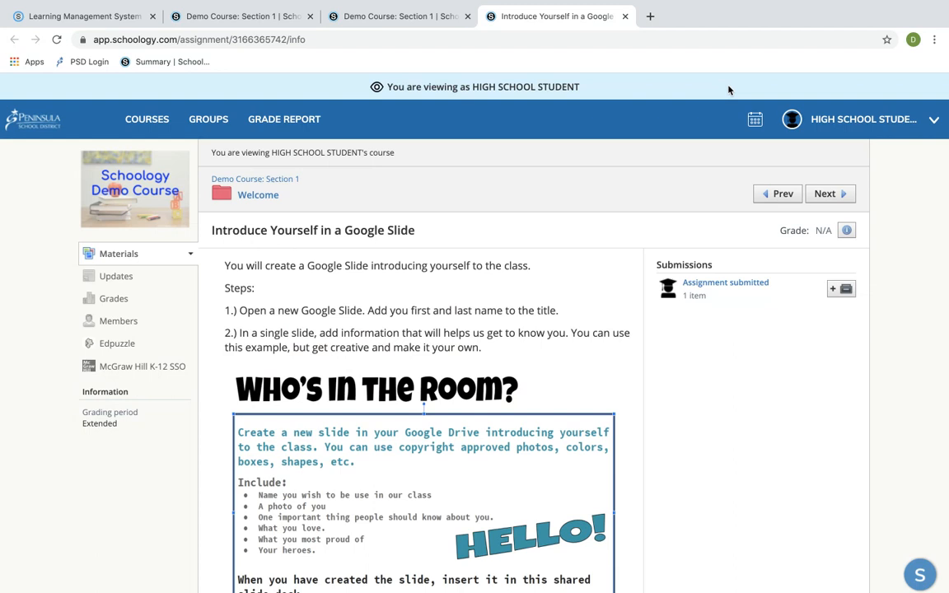
mouse_move(893, 145)
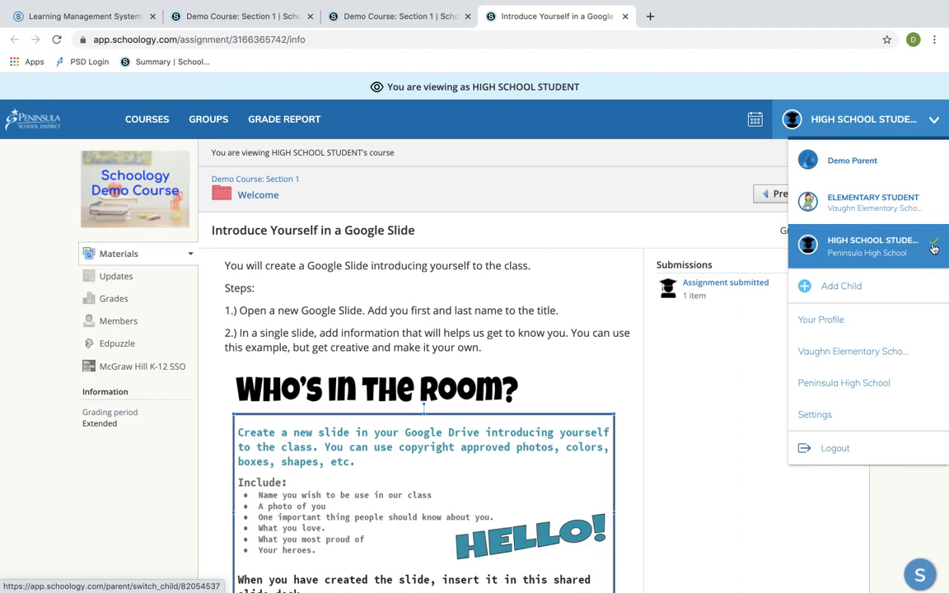
mouse_move(821, 415)
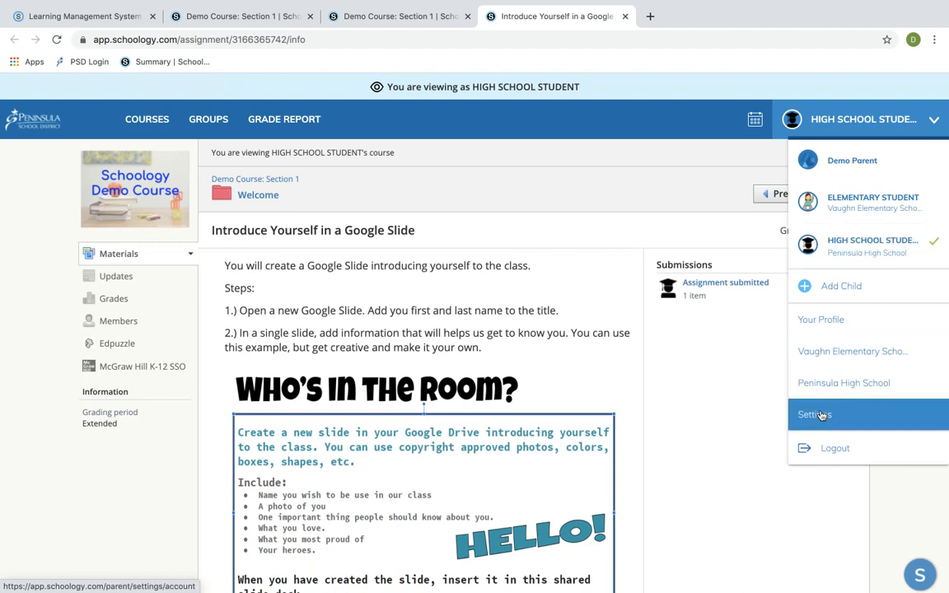
Step: In account Settings > Notifications, set the email digest Repeat to Daily and edit its Time toward 03:00PM
left_click(817, 415)
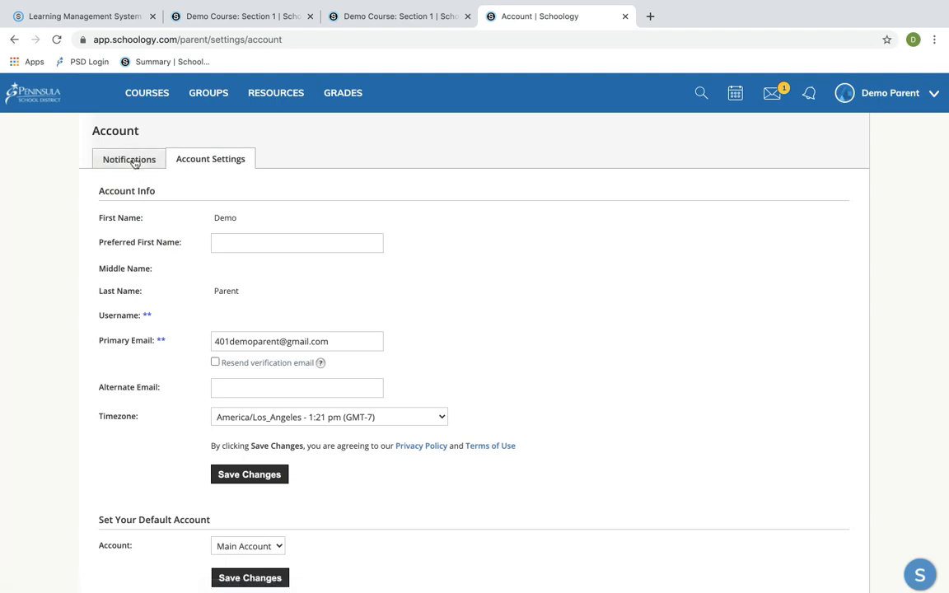
left_click(129, 158)
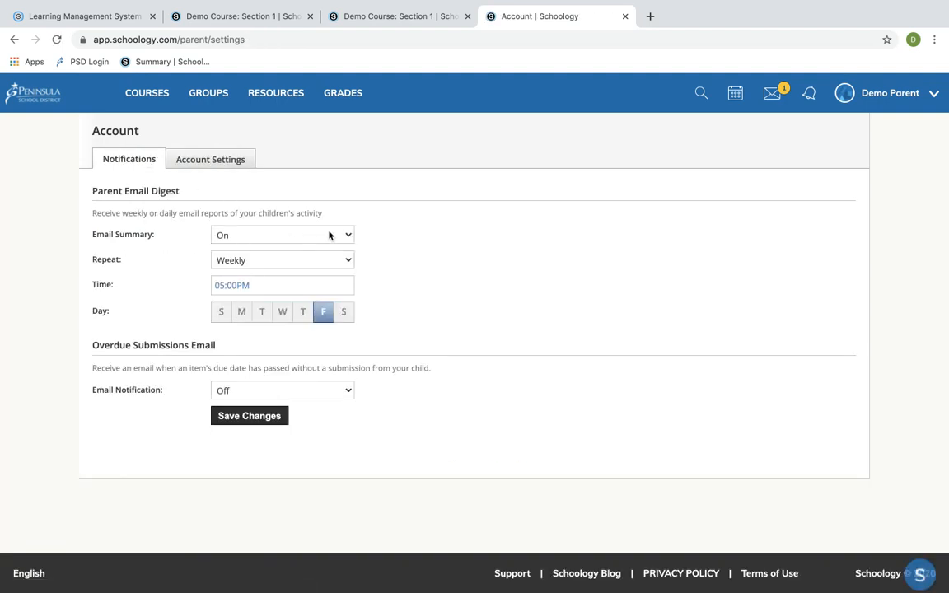
mouse_move(336, 237)
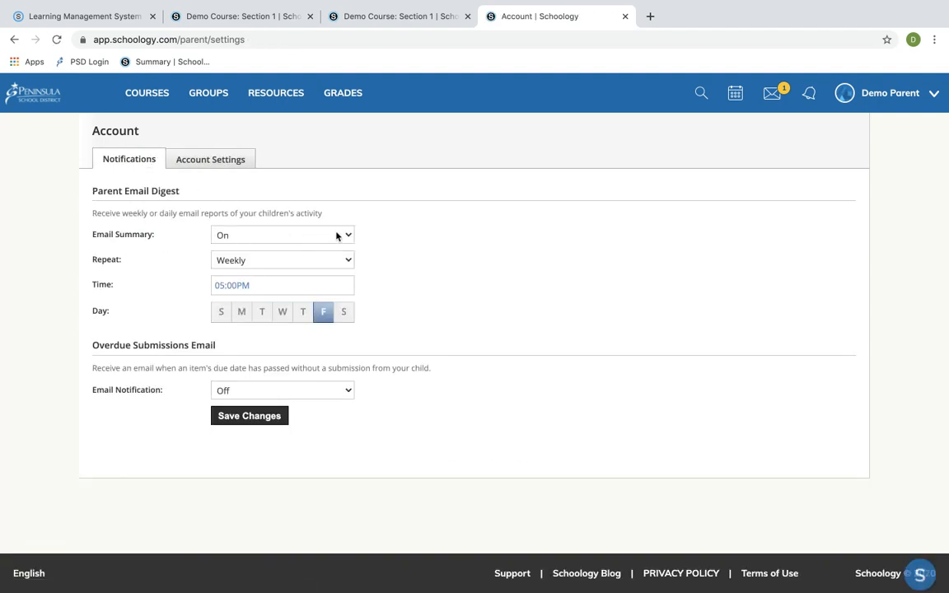
mouse_move(339, 262)
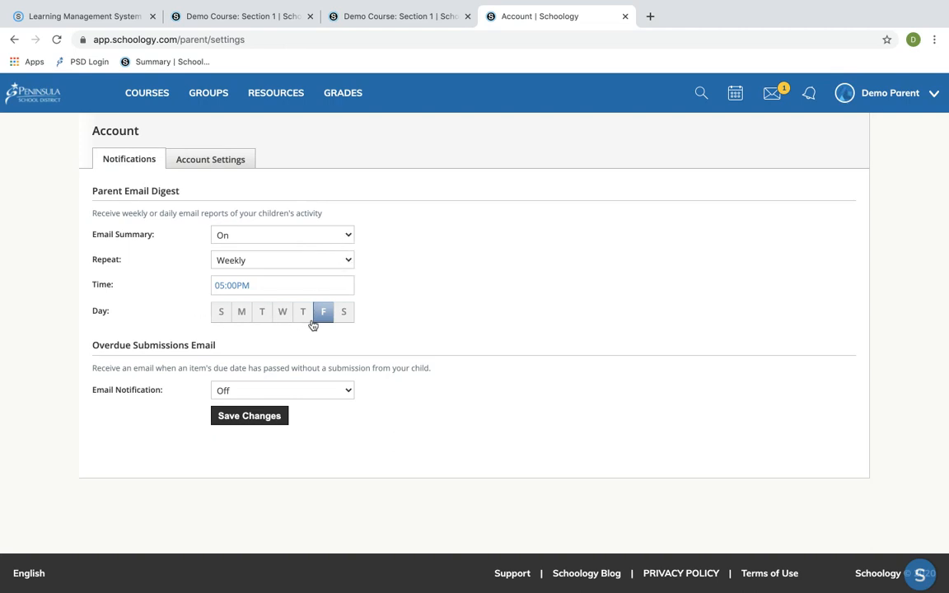
left_click(282, 260)
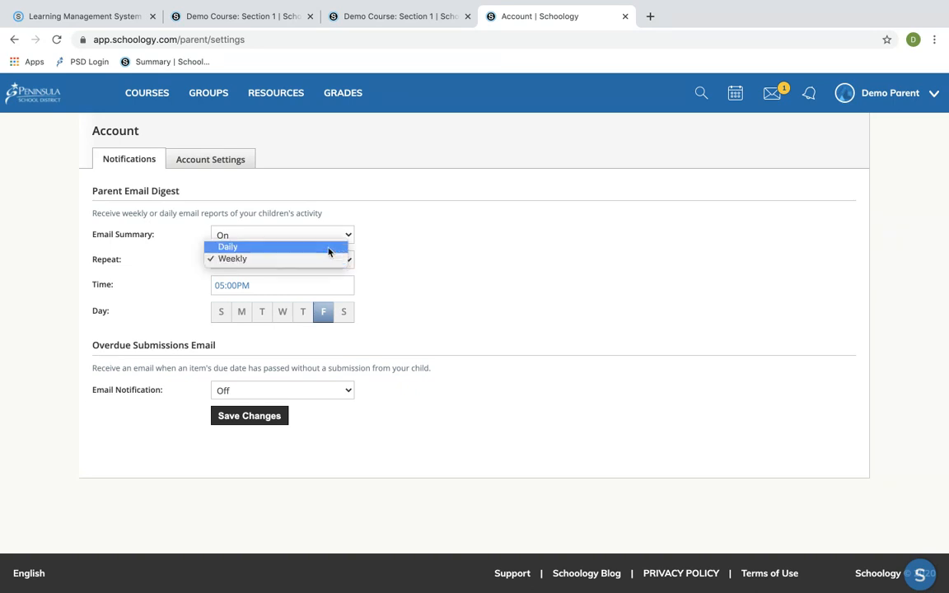
left_click(228, 247)
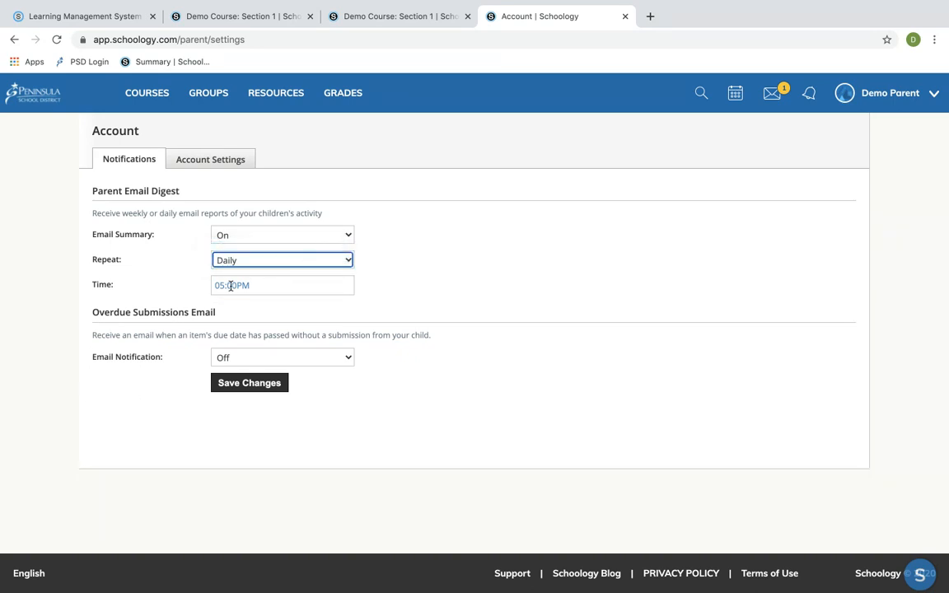
left_click(283, 285)
type("3")
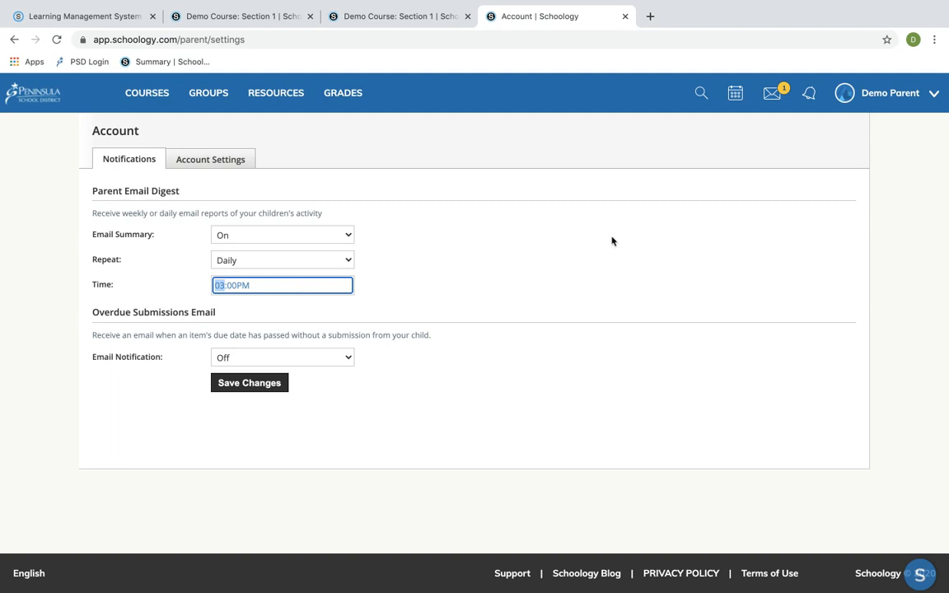
Step: Switch accounts to High School Student and back to Demo Parent to reach the home page
left_click(889, 92)
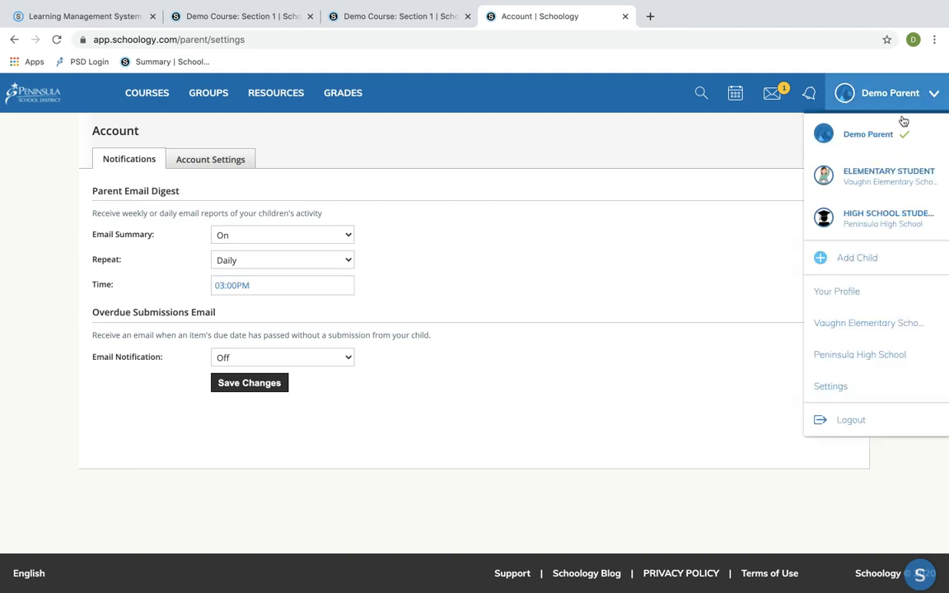
left_click(888, 217)
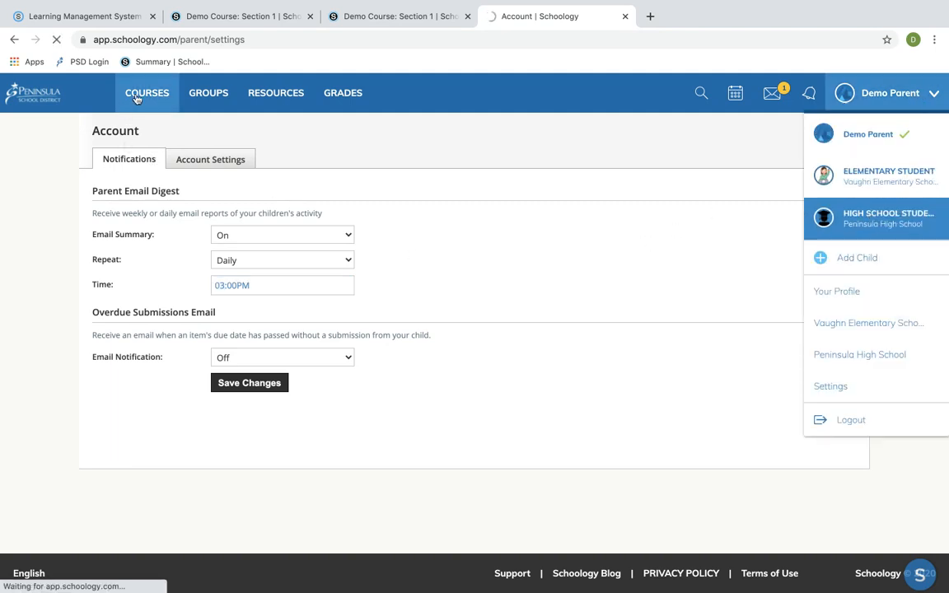
left_click(888, 217)
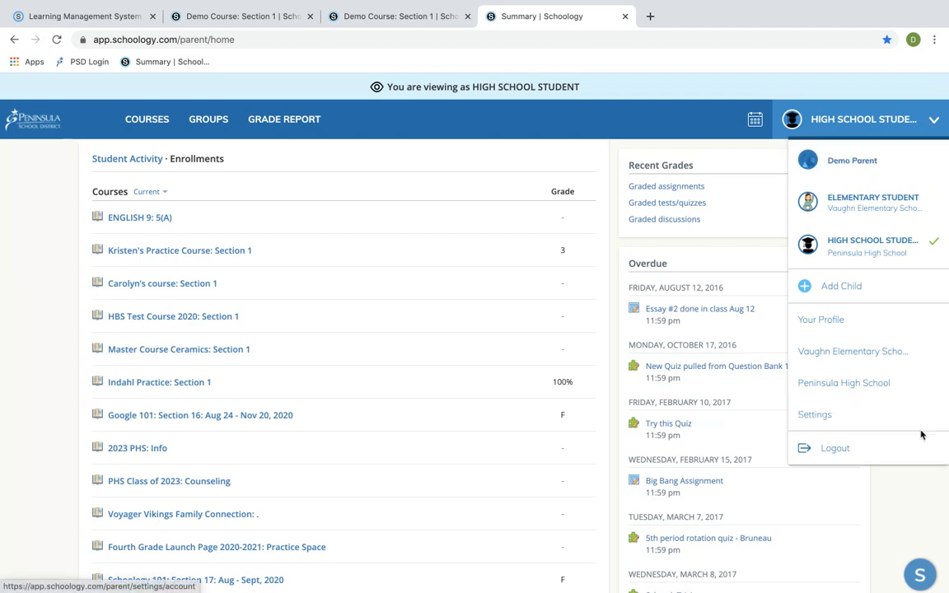
mouse_move(854, 155)
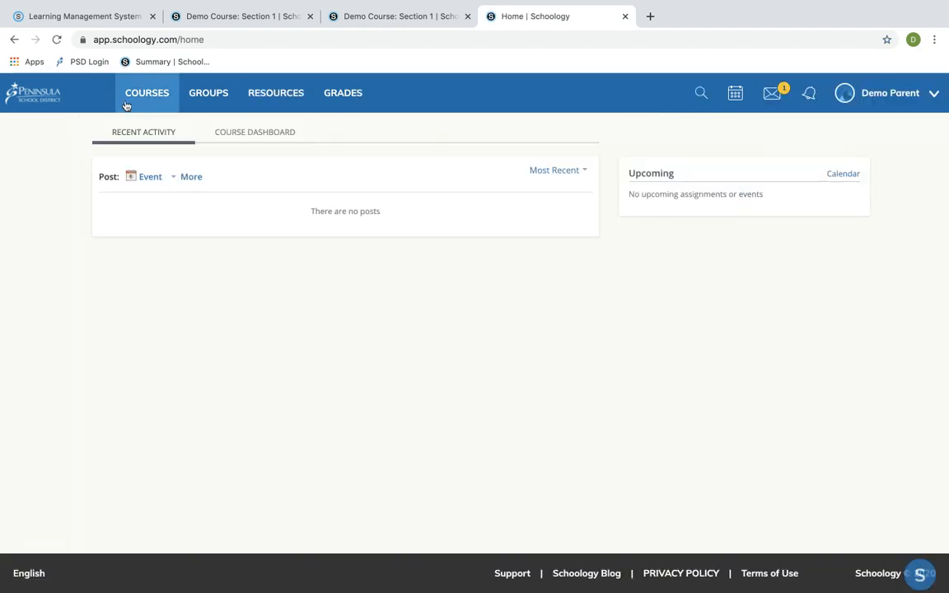
Step: View the parent's Courses list, then bring up the Help Center
left_click(147, 92)
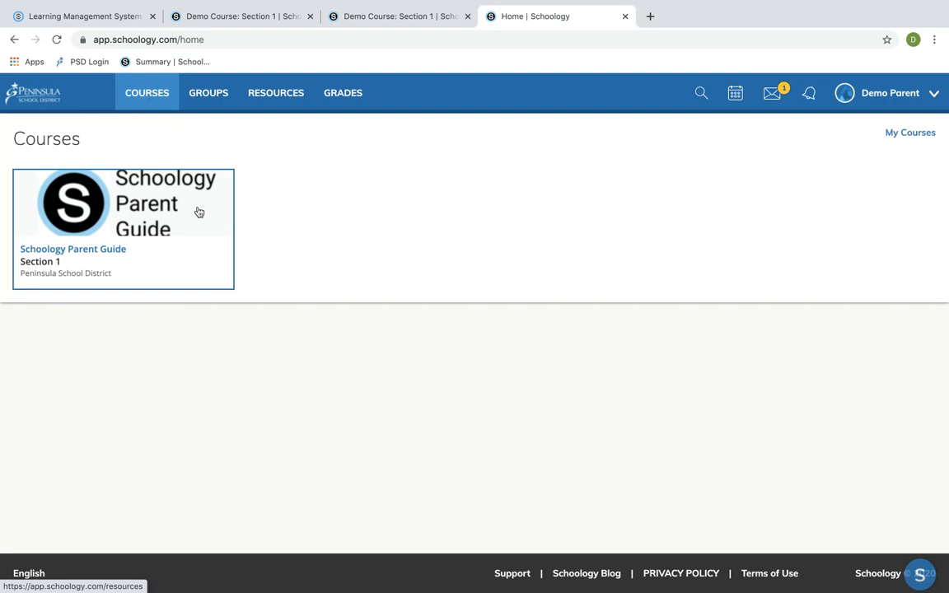
mouse_move(881, 481)
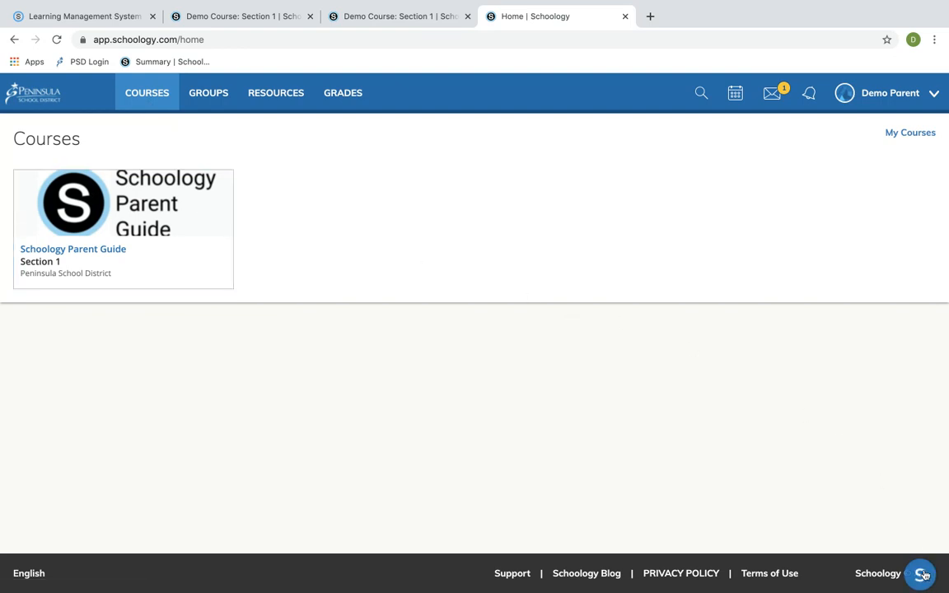
left_click(919, 573)
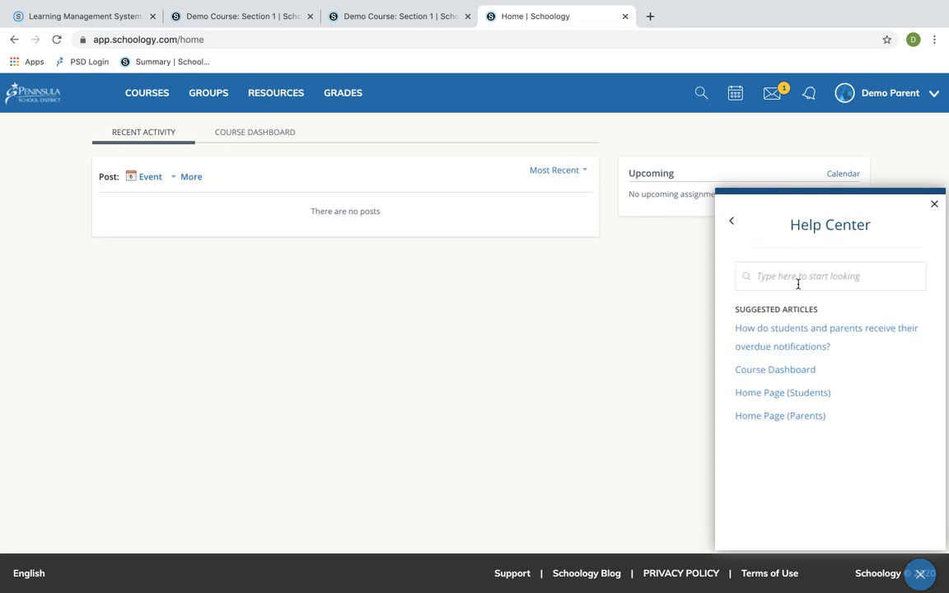
Step: Search the Help Center for 'parent guide' and open the Parent Guide article
type("p")
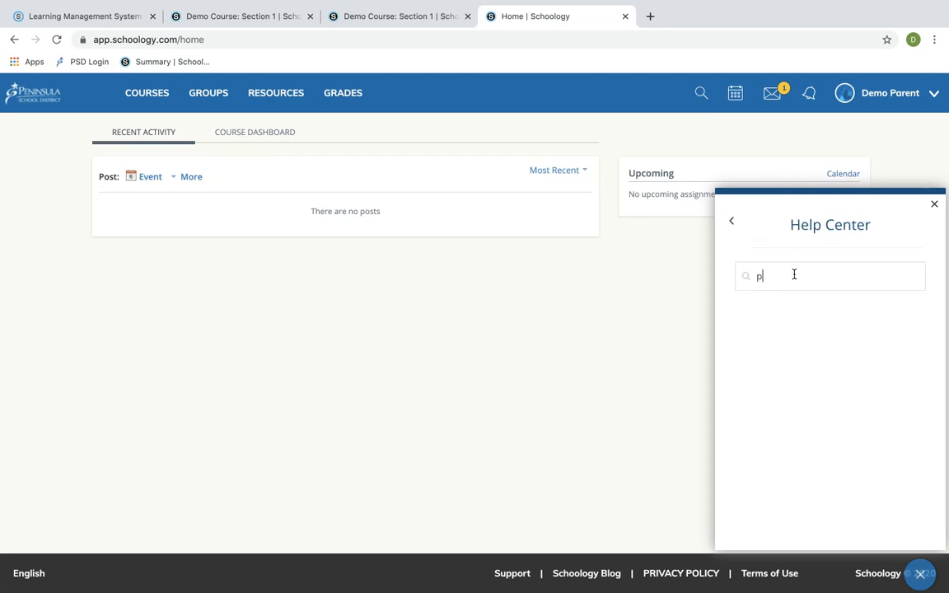
type("arent g")
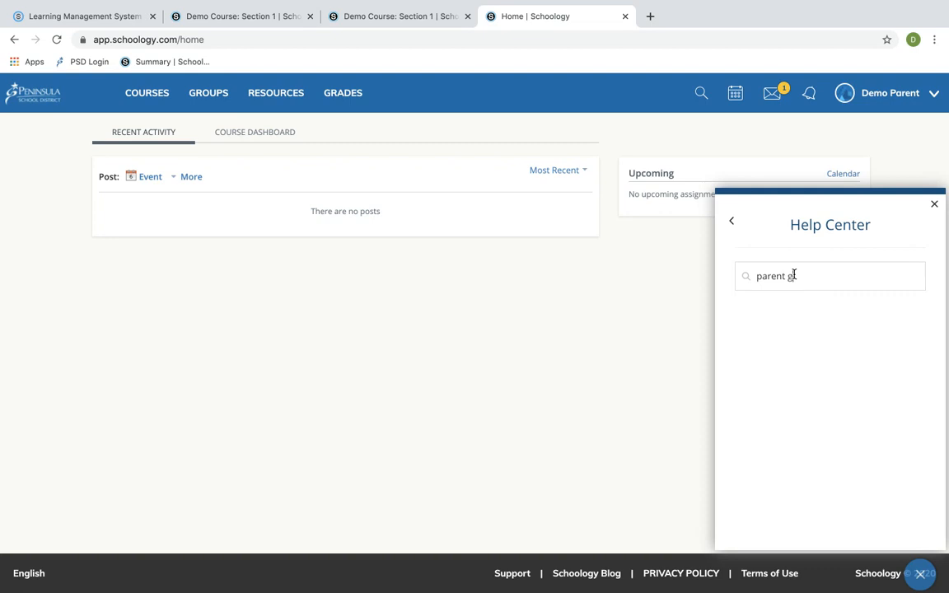
type("uide")
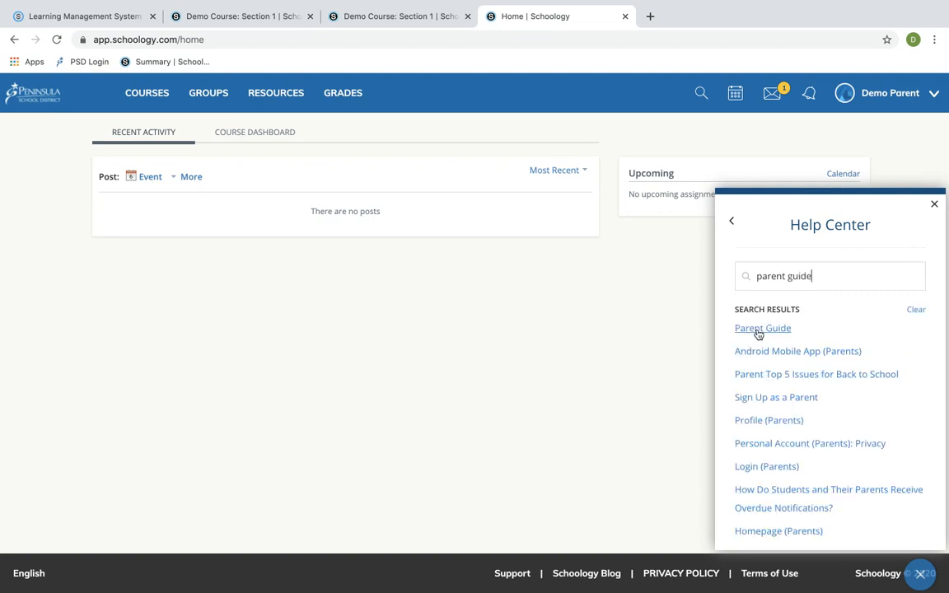
left_click(761, 328)
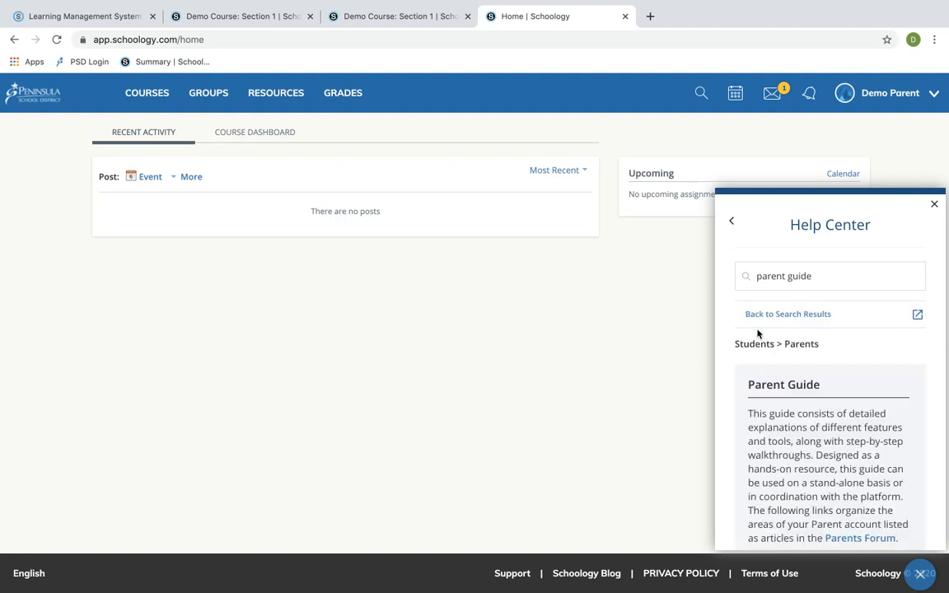